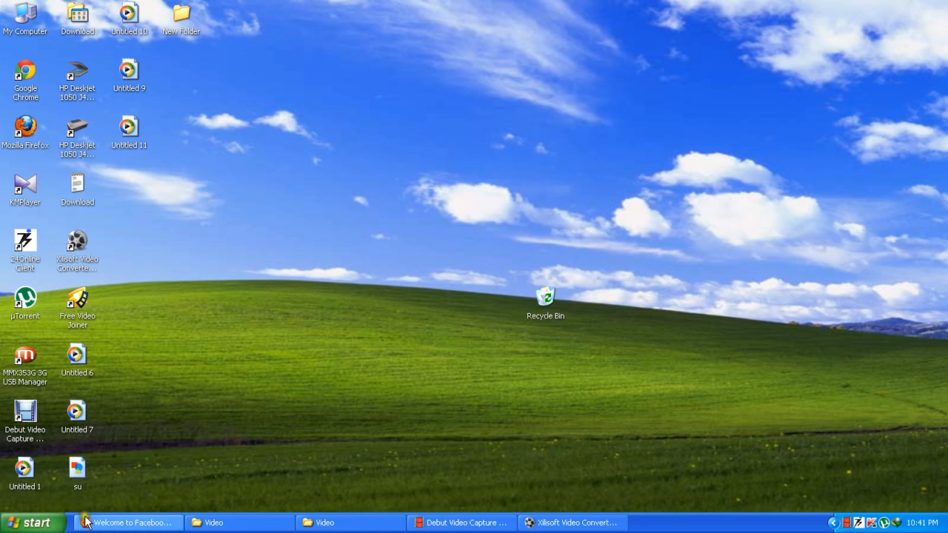
Step: Bring Firefox forward, close the old Keyword Suggestion Tool tab and add a blank tab
{"action": "left_click", "coordinate": [126, 522]}
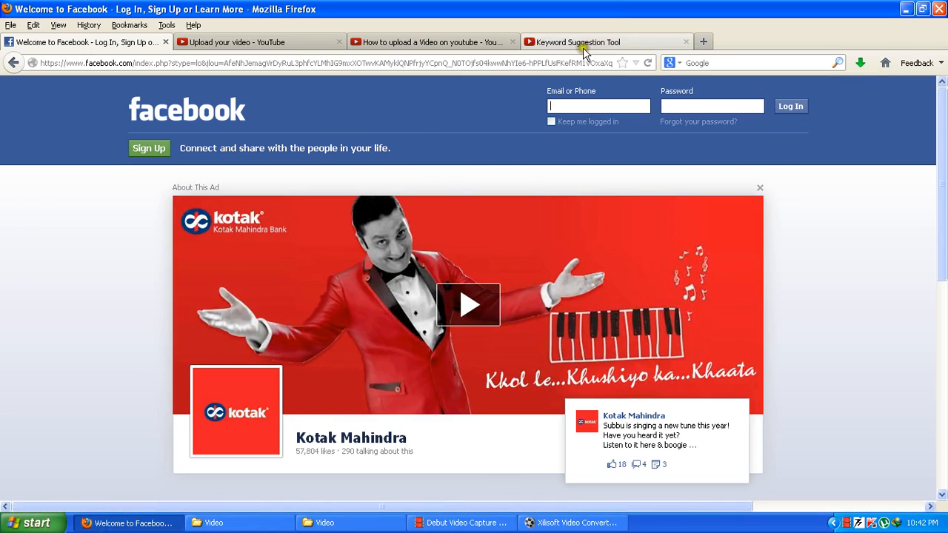
{"action": "left_click", "coordinate": [430, 42]}
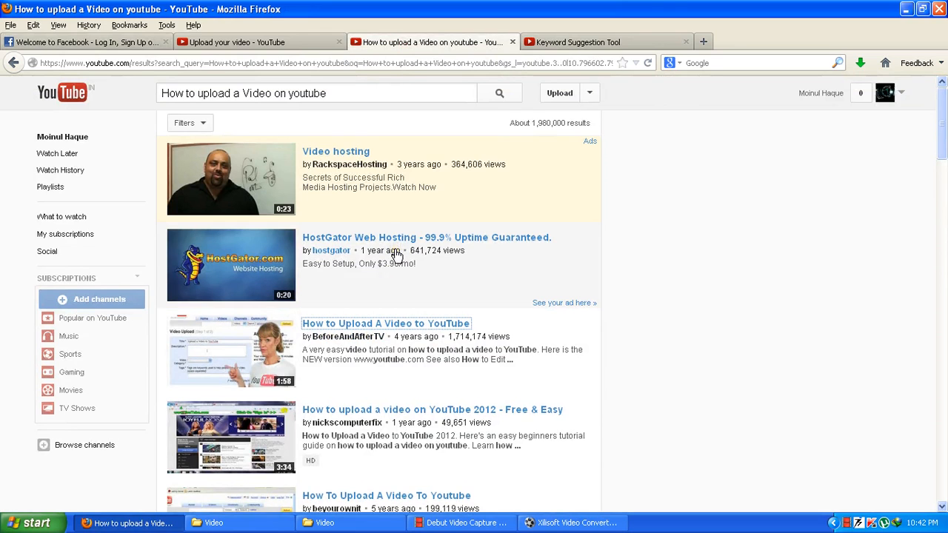
{"action": "left_click", "coordinate": [685, 42]}
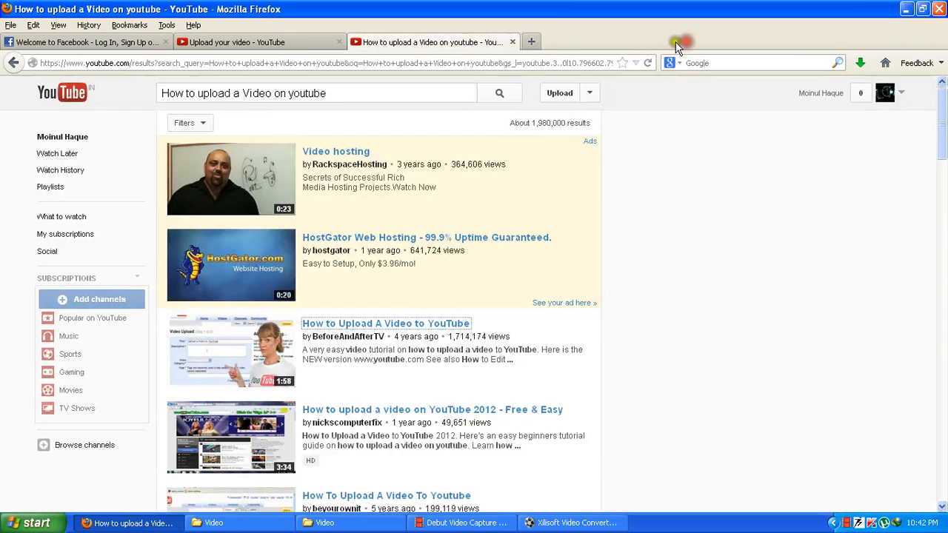
{"action": "left_click", "coordinate": [530, 41]}
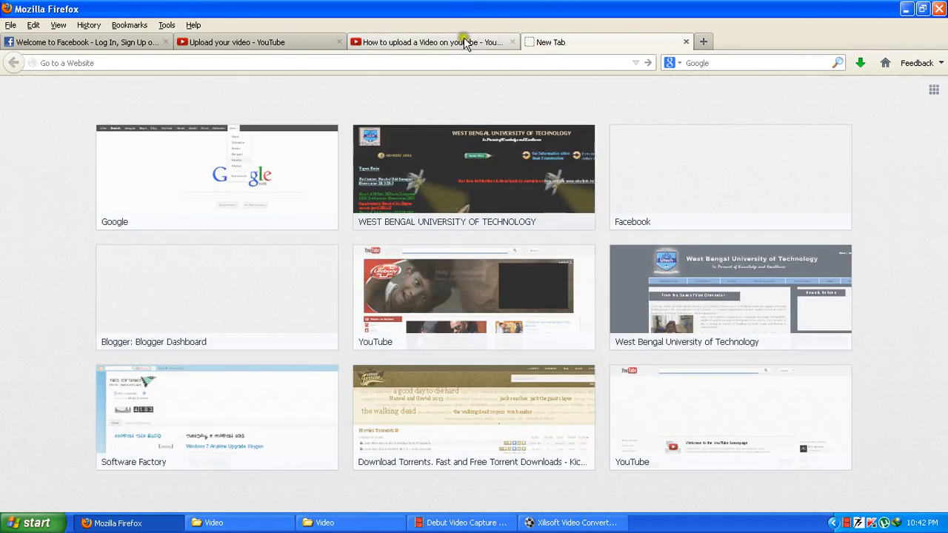
Step: Return to the upload page for 'How to upload a Video on youtube' and go to Video Manager
{"action": "left_click", "coordinate": [259, 41]}
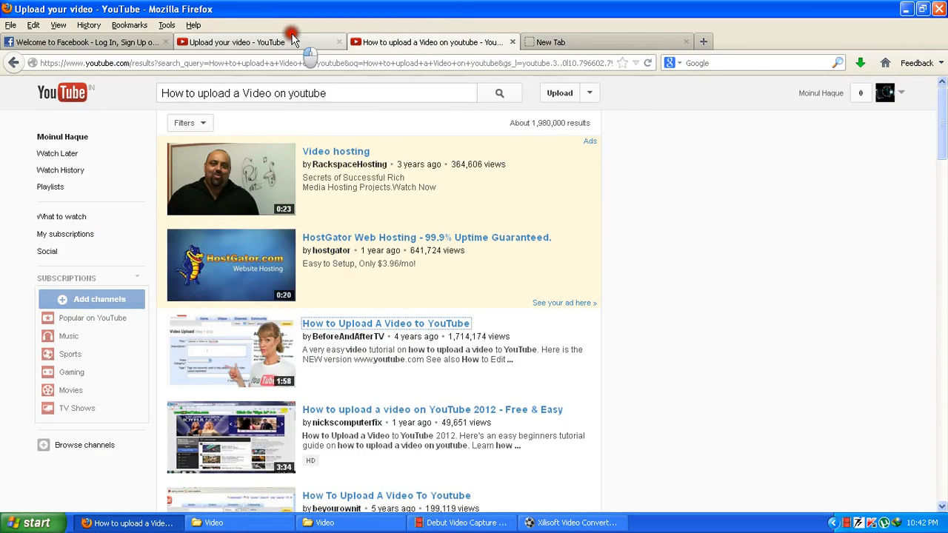
{"action": "left_click", "coordinate": [259, 42]}
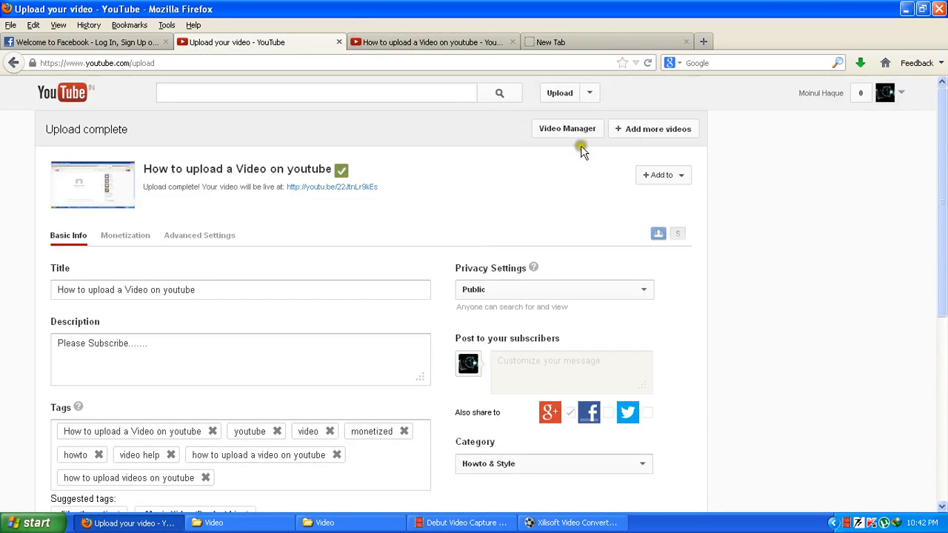
{"action": "left_click", "coordinate": [567, 128]}
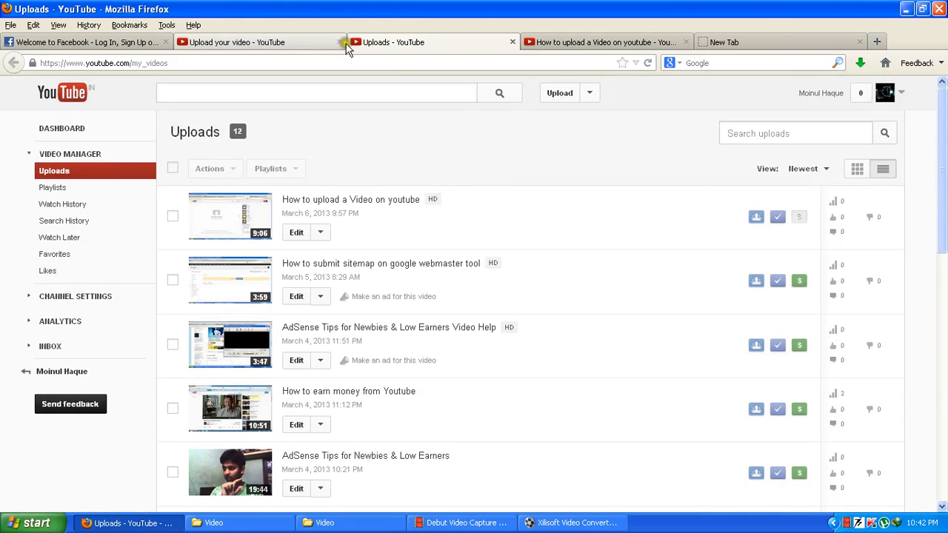
{"action": "mouse_move", "coordinate": [718, 237]}
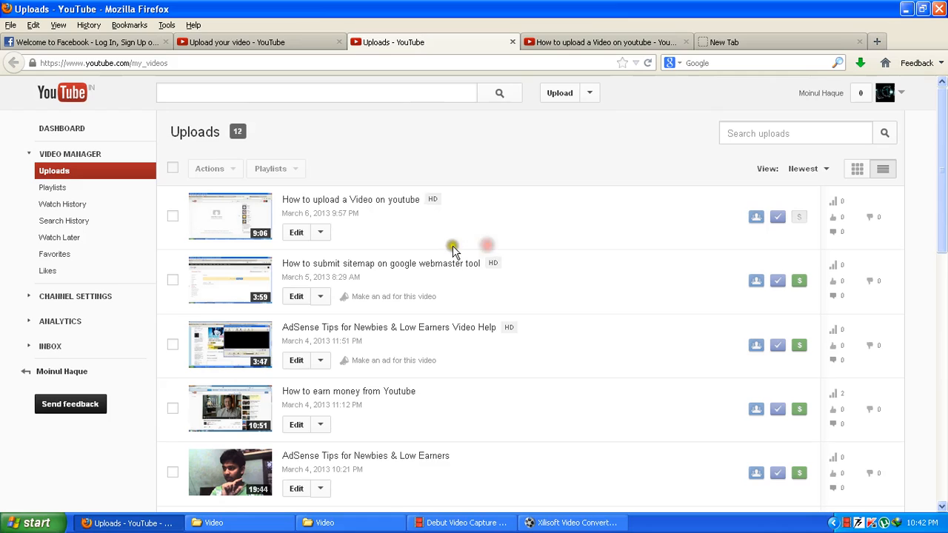
{"action": "mouse_move", "coordinate": [414, 219]}
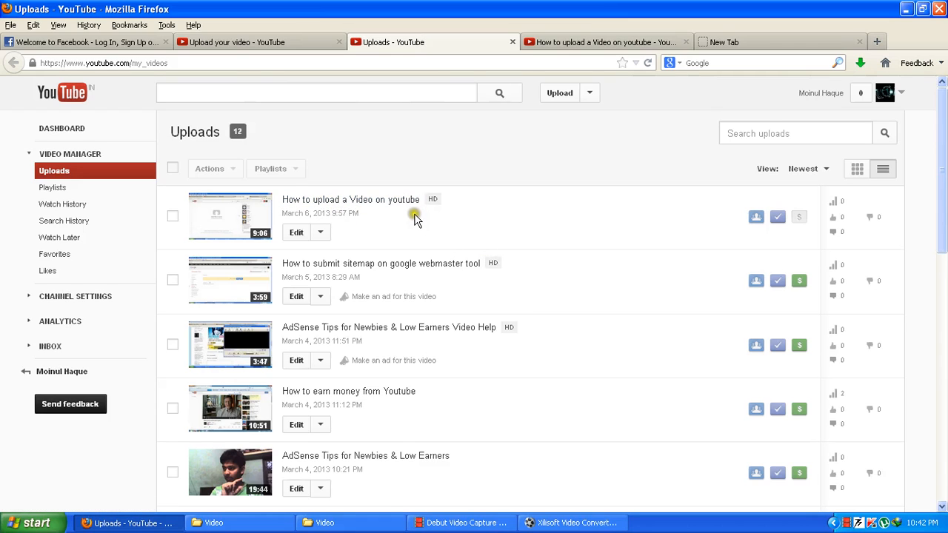
{"action": "mouse_move", "coordinate": [444, 209]}
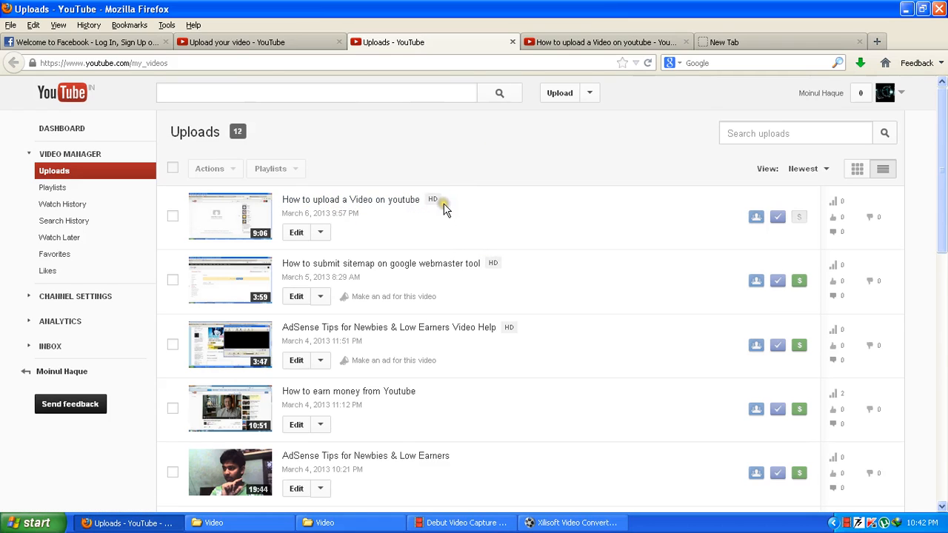
{"action": "mouse_move", "coordinate": [495, 203]}
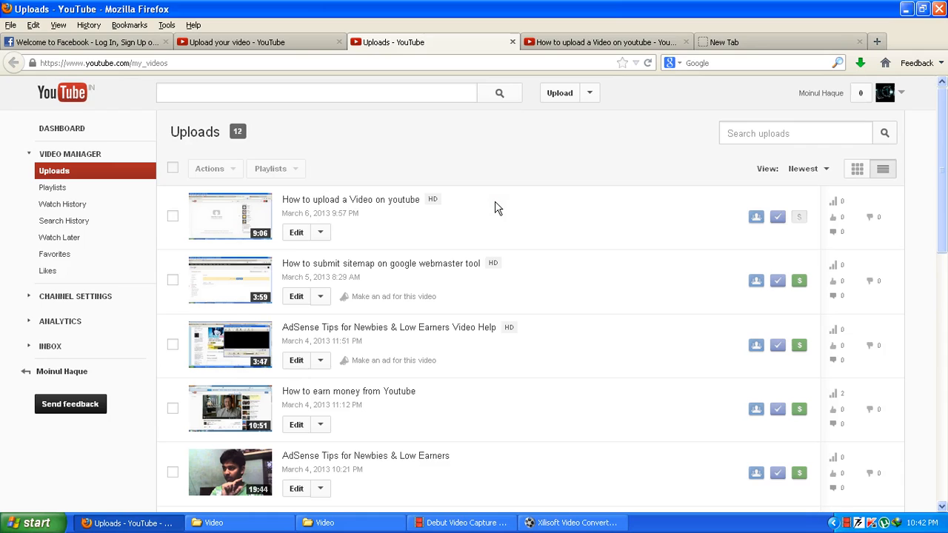
Step: Review the Uploads list with 'How to upload a Video on youtube' on top, then move to the blank tab
{"action": "left_click", "coordinate": [85, 41]}
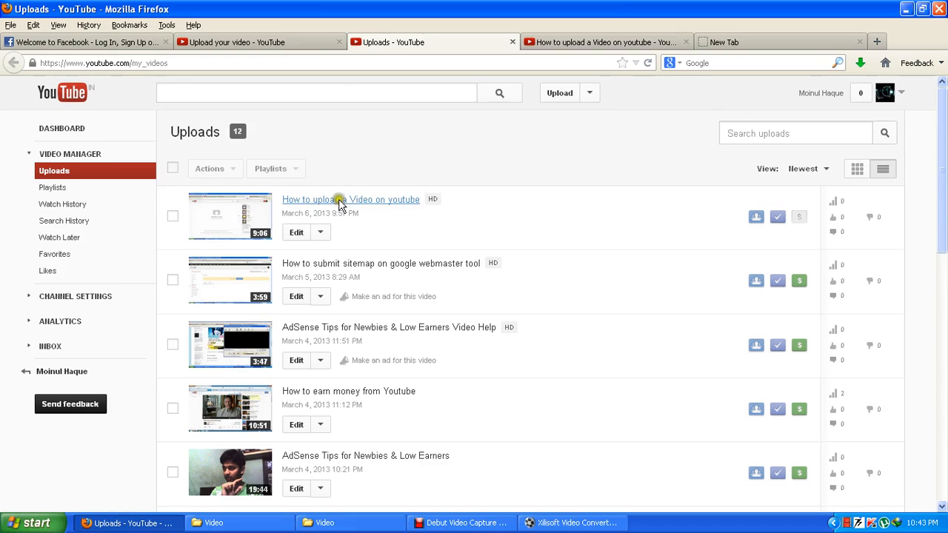
{"action": "mouse_move", "coordinate": [281, 207]}
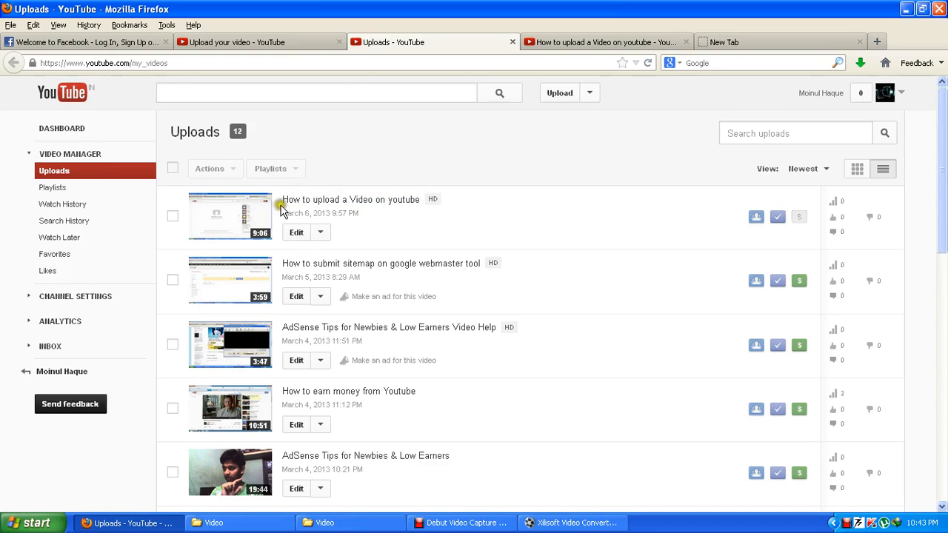
{"action": "mouse_move", "coordinate": [387, 233]}
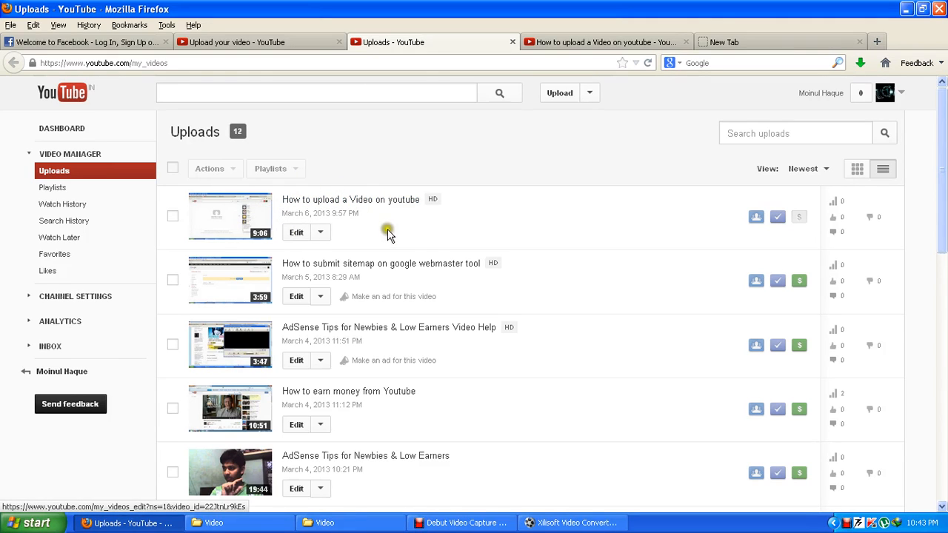
{"action": "mouse_move", "coordinate": [351, 199]}
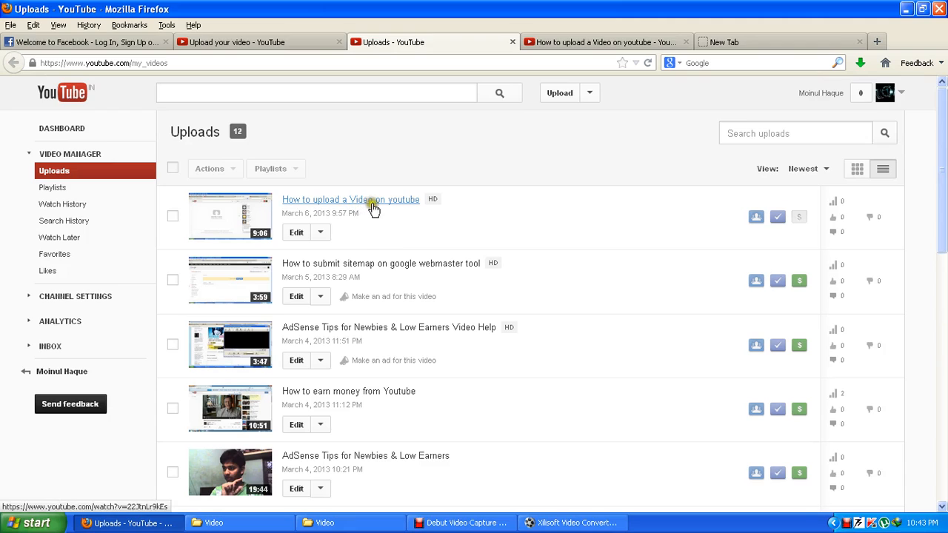
{"action": "mouse_move", "coordinate": [405, 214]}
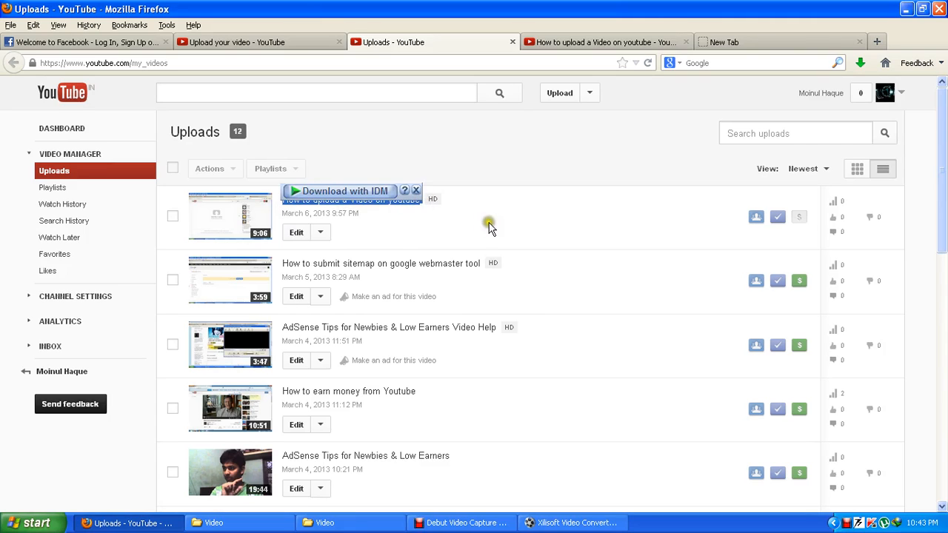
{"action": "left_click", "coordinate": [416, 191]}
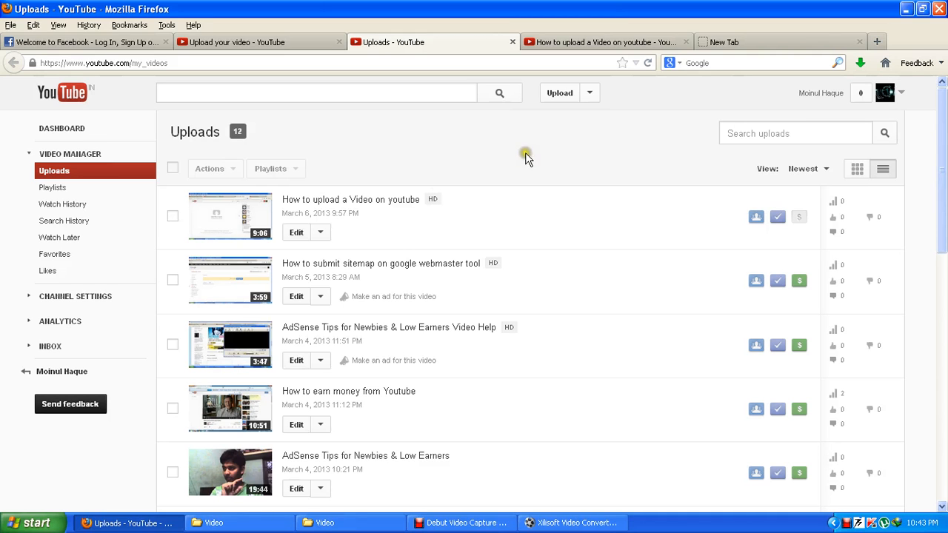
{"action": "left_click", "coordinate": [778, 42]}
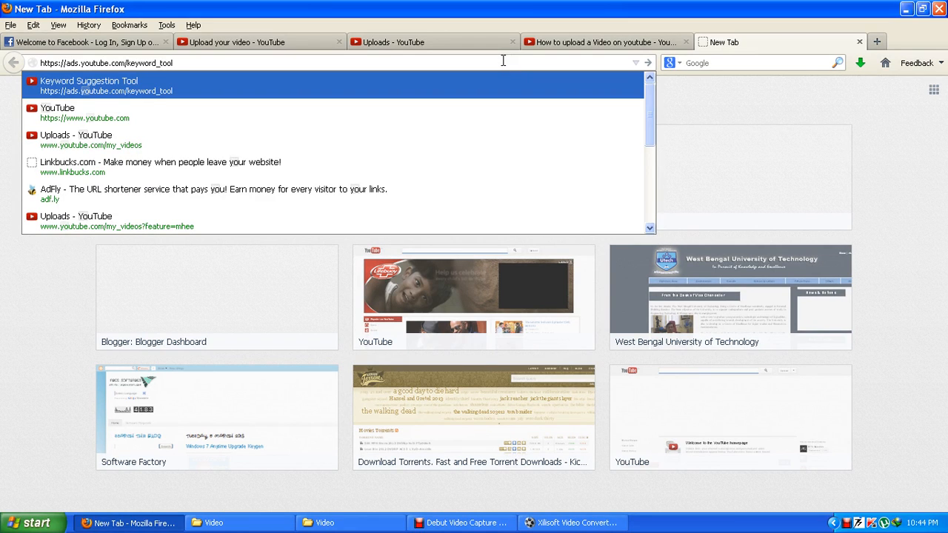
Step: Load ads.youtube.com/keyword_tool and settle on English as the results language
{"action": "left_click", "coordinate": [88, 86]}
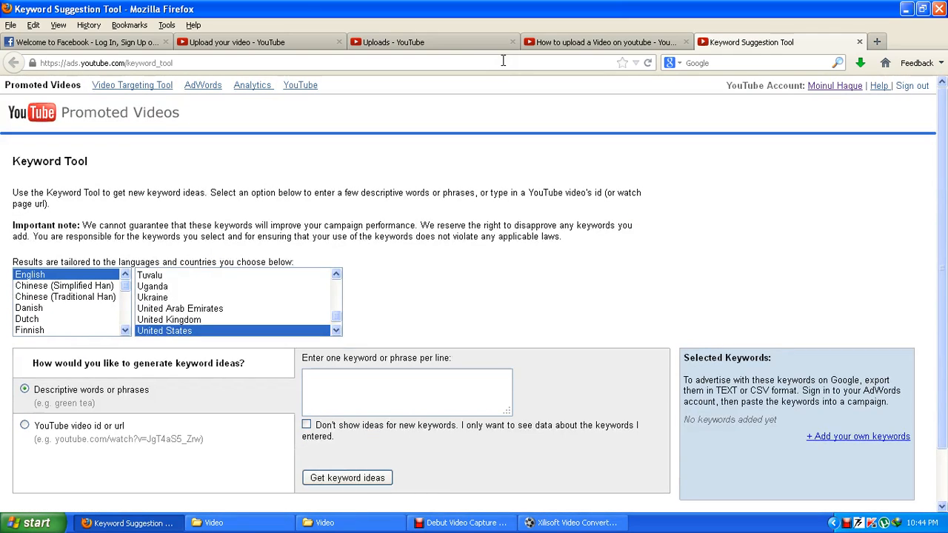
{"action": "mouse_move", "coordinate": [218, 272]}
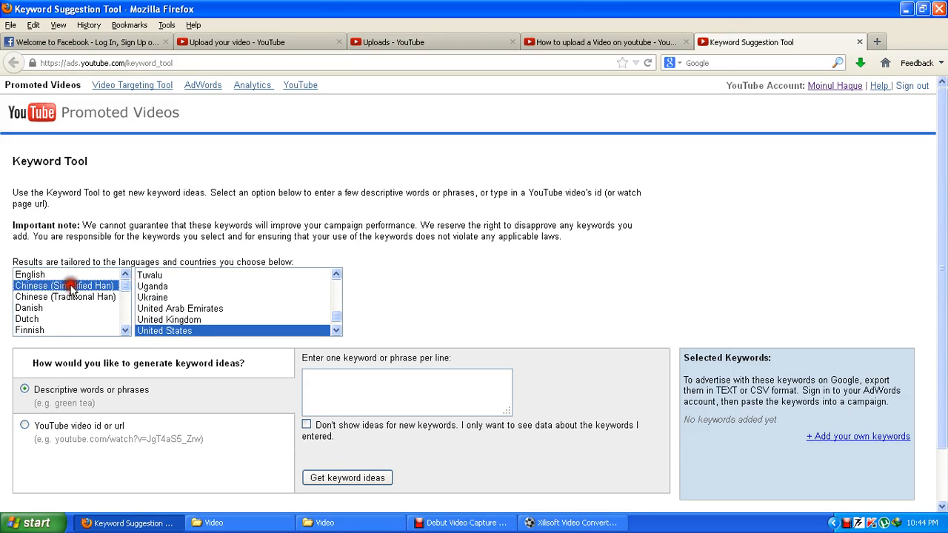
{"action": "left_click", "coordinate": [30, 274]}
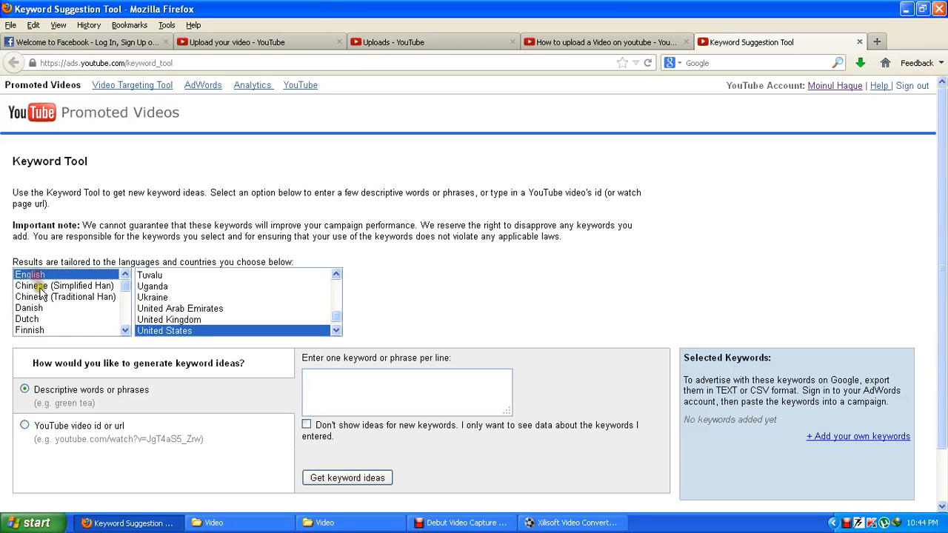
{"action": "left_click", "coordinate": [66, 296]}
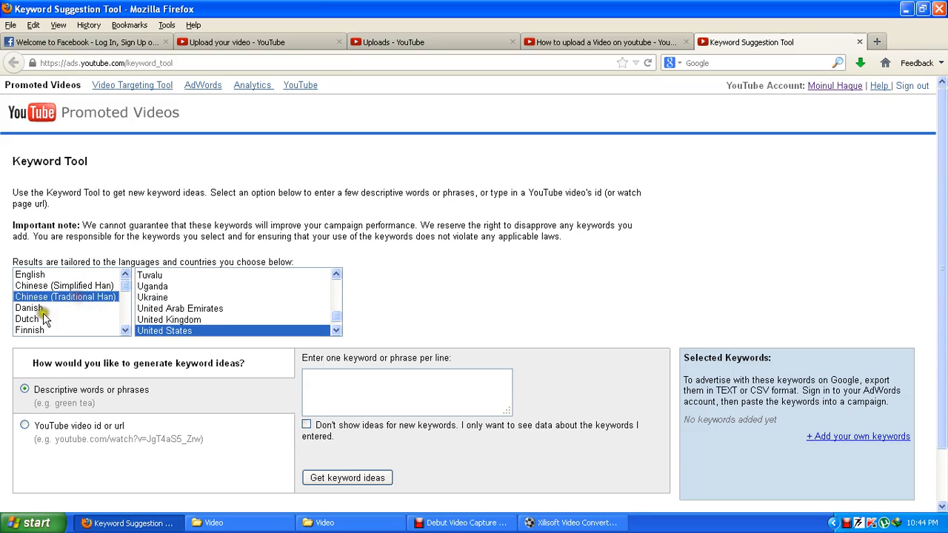
{"action": "left_click", "coordinate": [30, 329]}
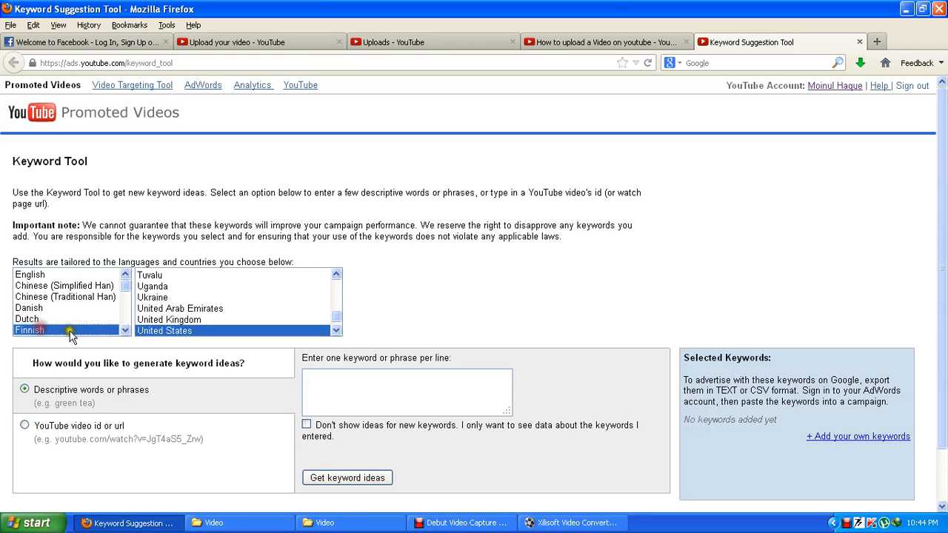
{"action": "left_click", "coordinate": [30, 274]}
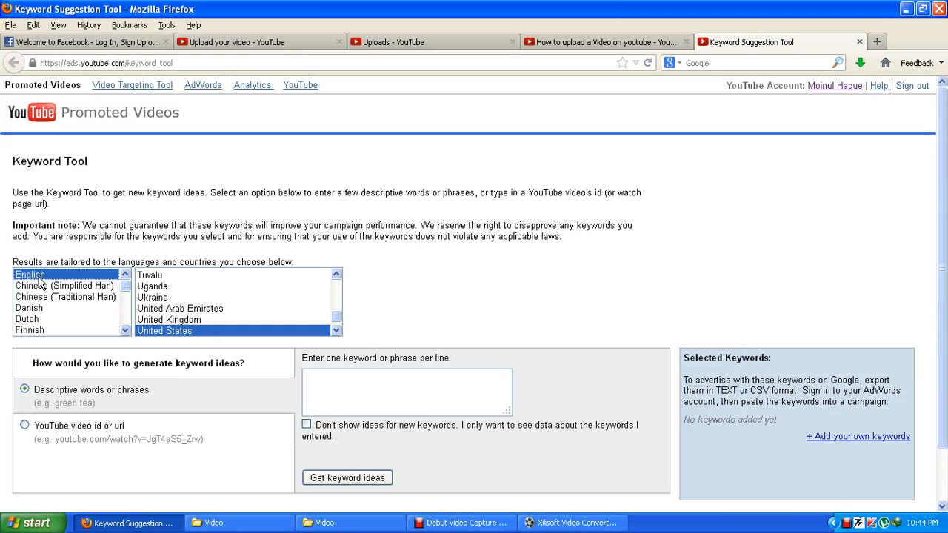
Step: Choose United Arab Emirates as the country for the keyword results
{"action": "left_click", "coordinate": [179, 308]}
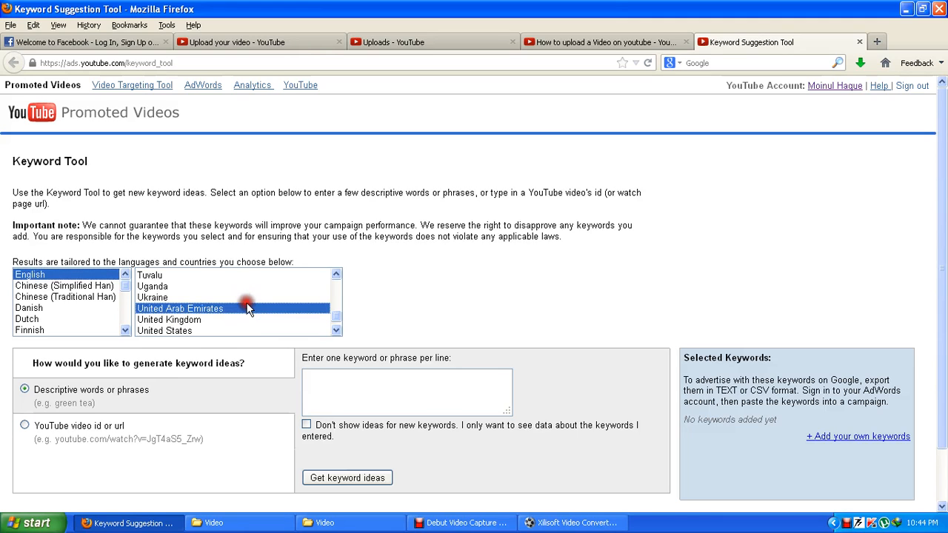
{"action": "left_click", "coordinate": [164, 330]}
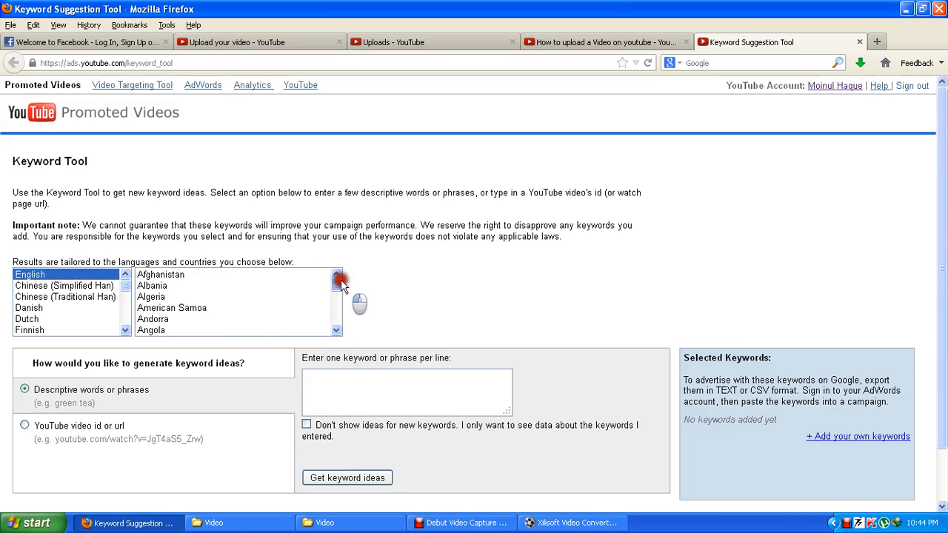
{"action": "scroll", "scroll_direction": "down", "scroll_amount": 3}
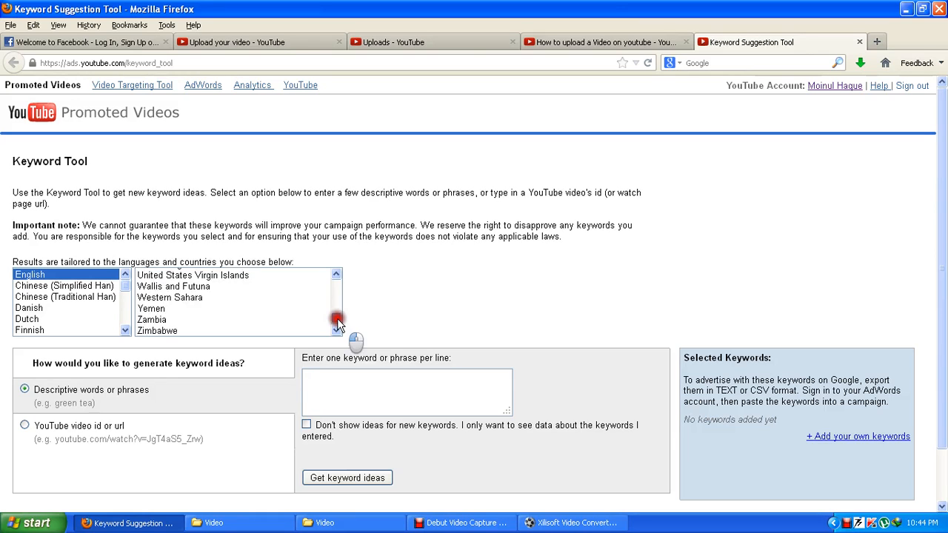
{"action": "left_click", "coordinate": [338, 324]}
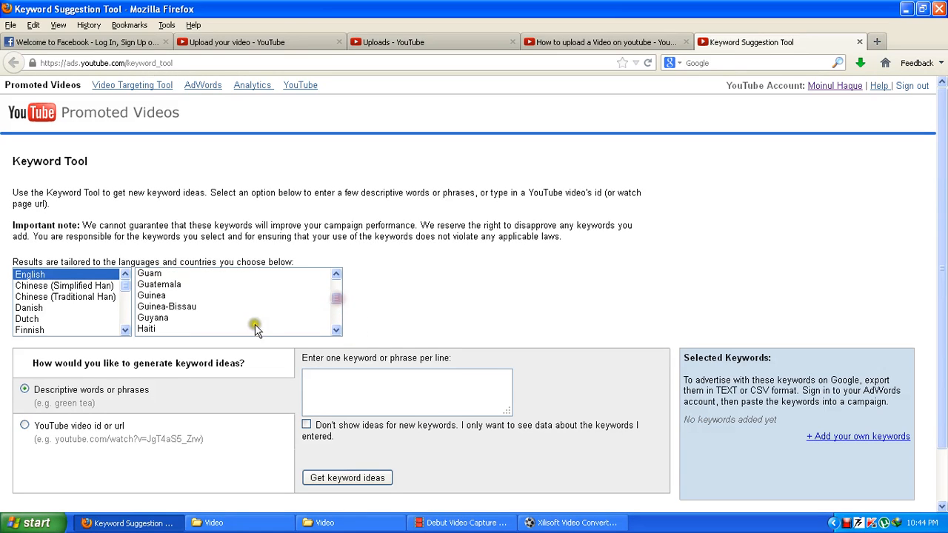
{"action": "scroll", "scroll_direction": "down", "scroll_amount": 3}
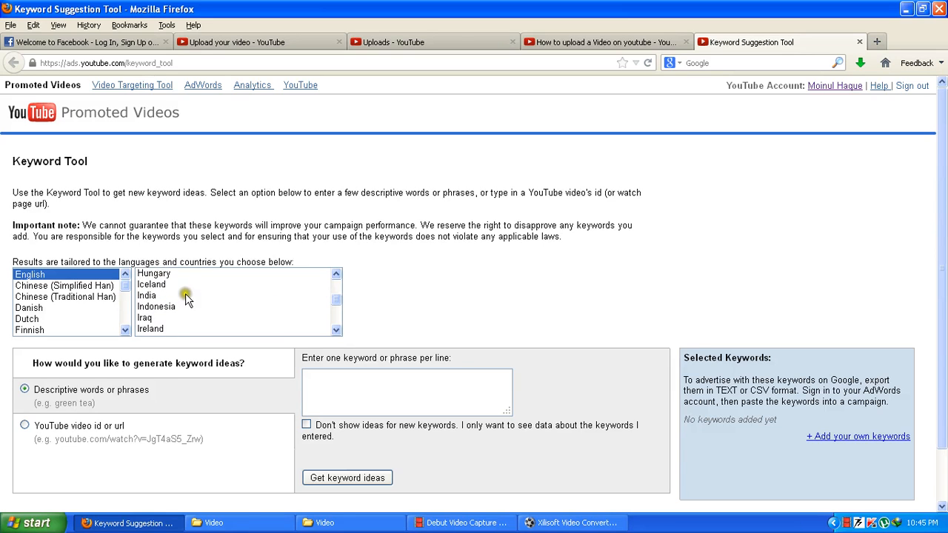
{"action": "scroll", "scroll_direction": "down", "scroll_amount": 3}
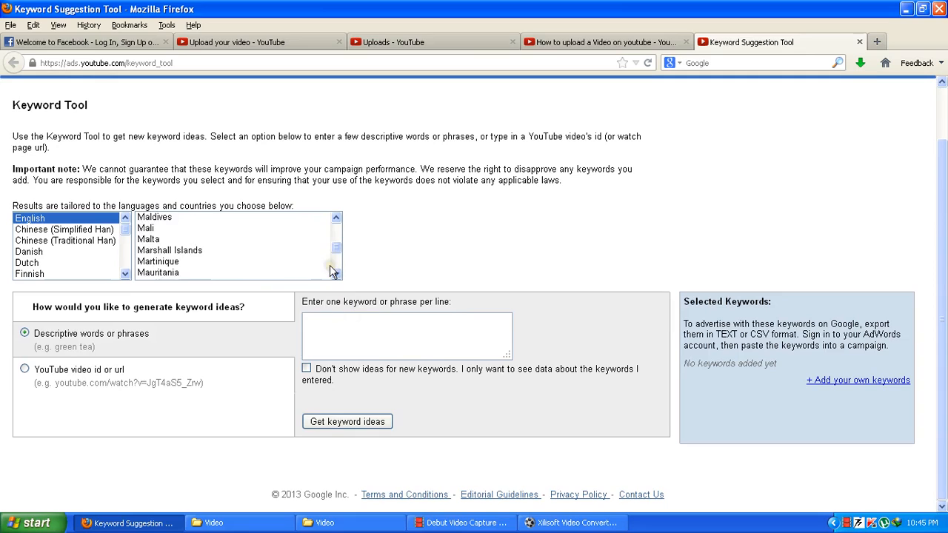
{"action": "scroll", "scroll_direction": "down", "scroll_amount": 3}
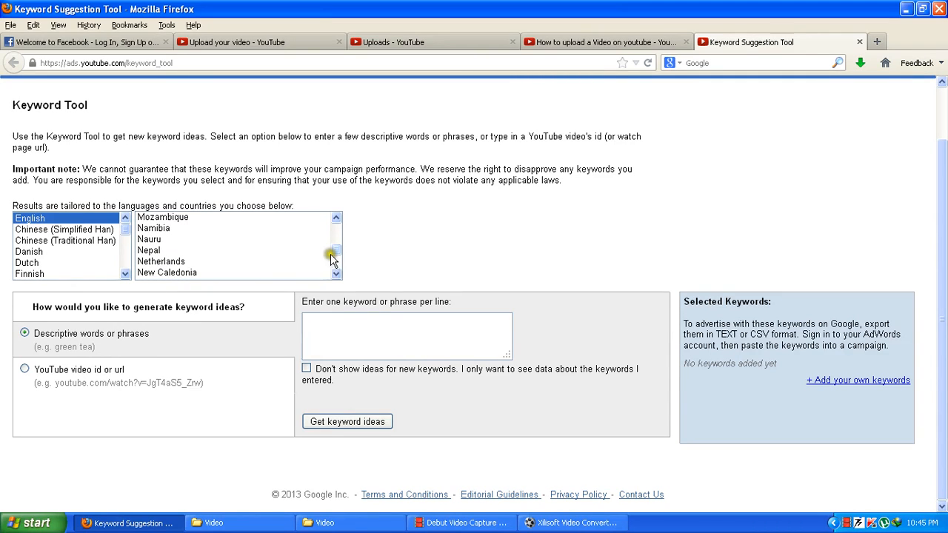
{"action": "scroll", "scroll_direction": "down", "scroll_amount": 3}
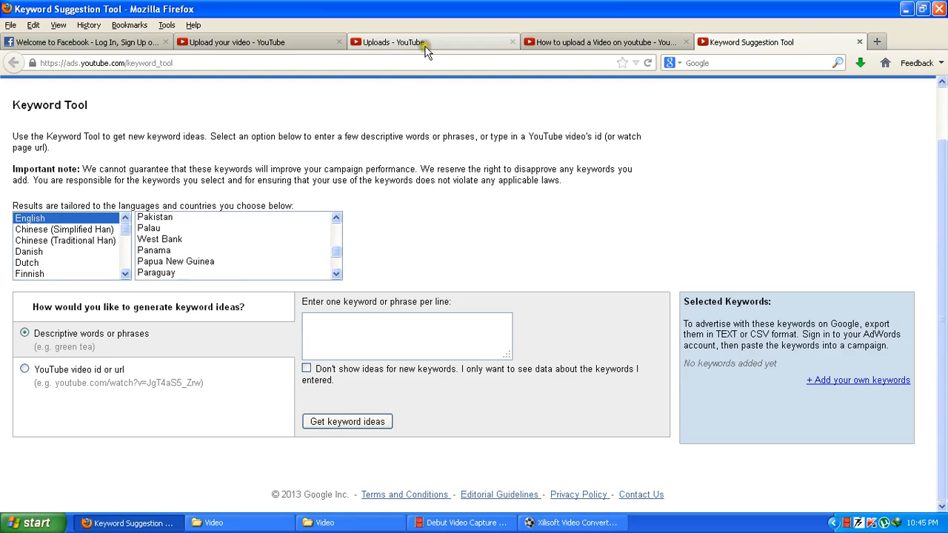
Step: Check the upload's title, then get keyword ideas for the phrase 'youtube video'
{"action": "left_click", "coordinate": [255, 42]}
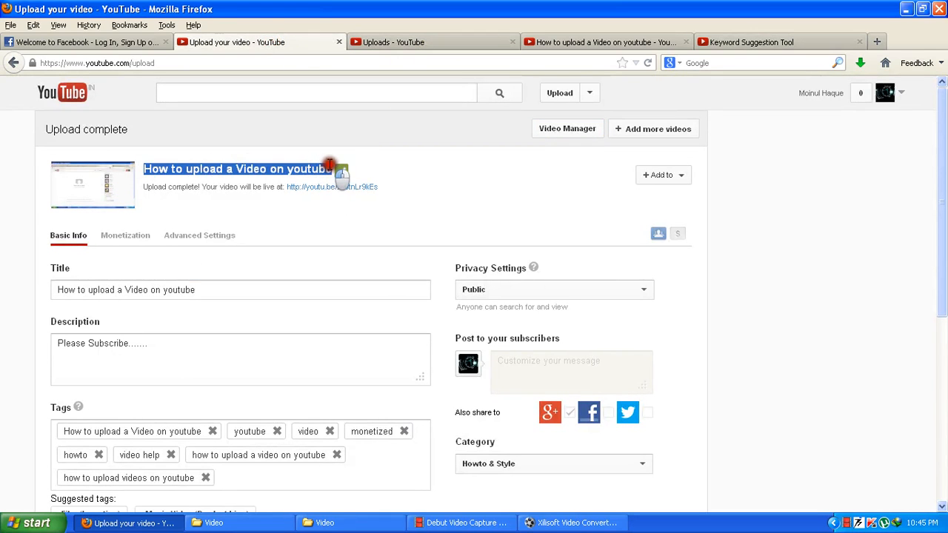
{"action": "left_click", "coordinate": [604, 41]}
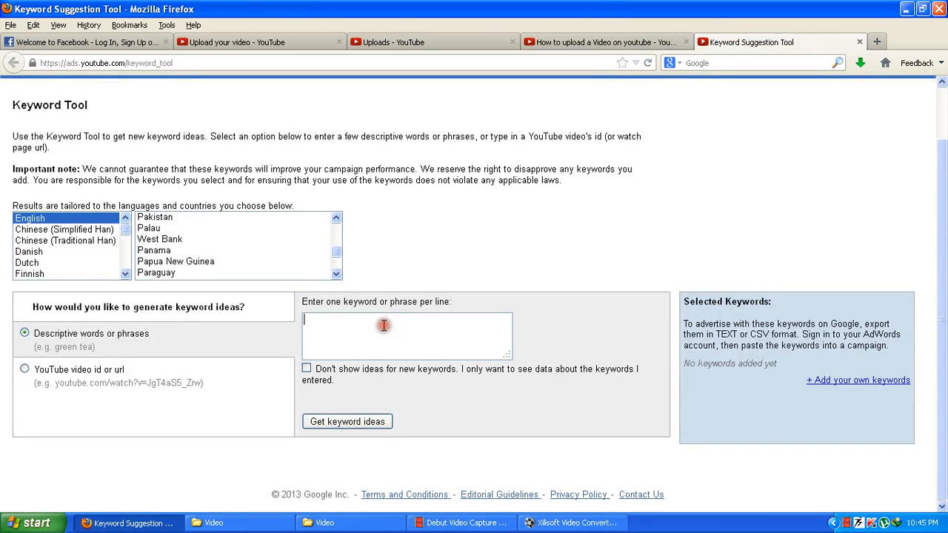
{"action": "type", "text": "youtube video"}
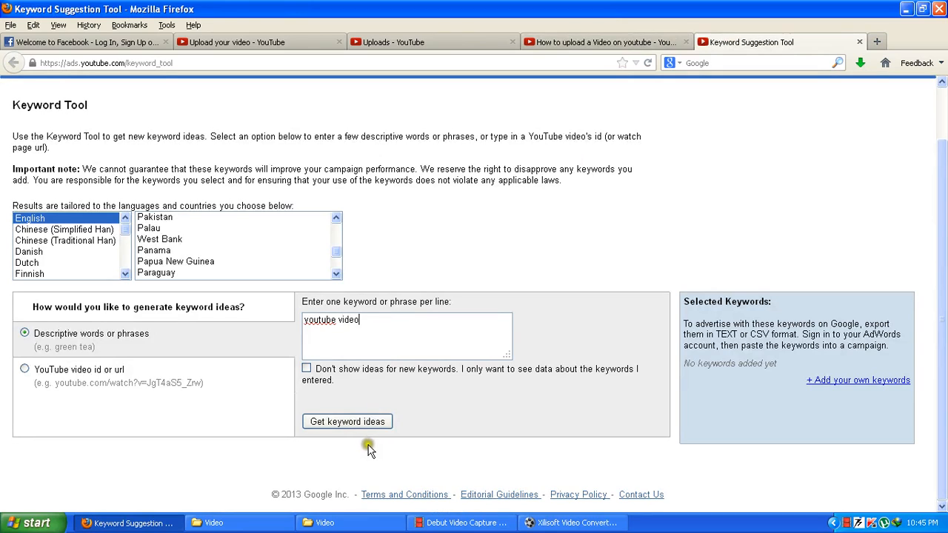
{"action": "left_click", "coordinate": [347, 422]}
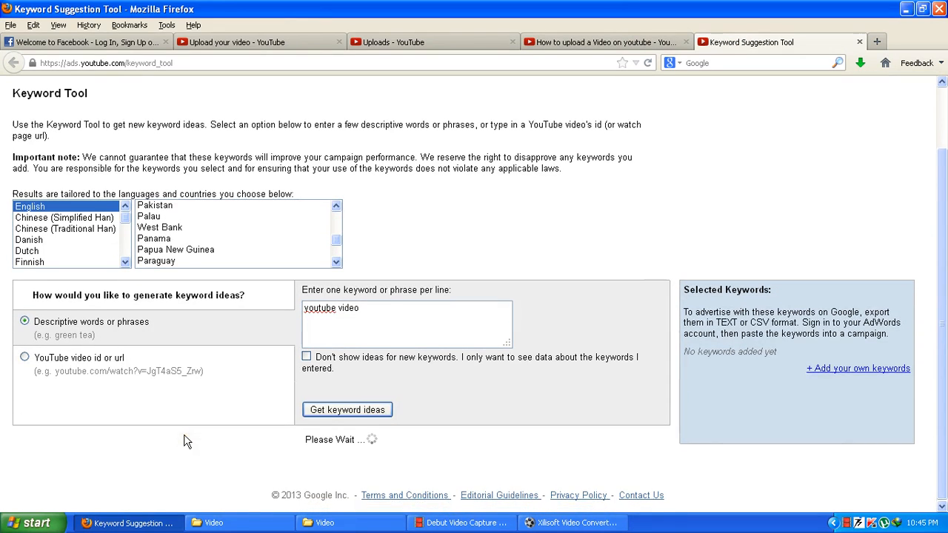
{"action": "left_click", "coordinate": [347, 410]}
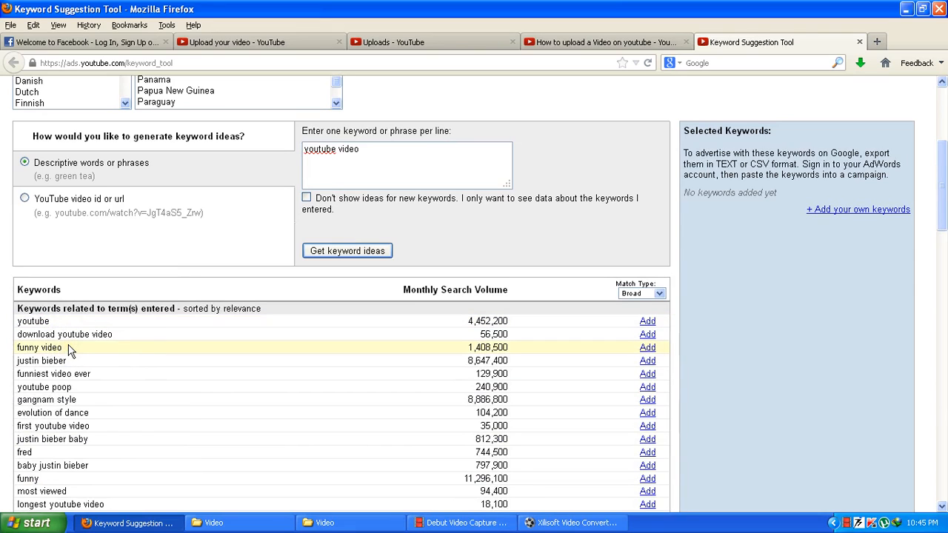
{"action": "mouse_move", "coordinate": [28, 325]}
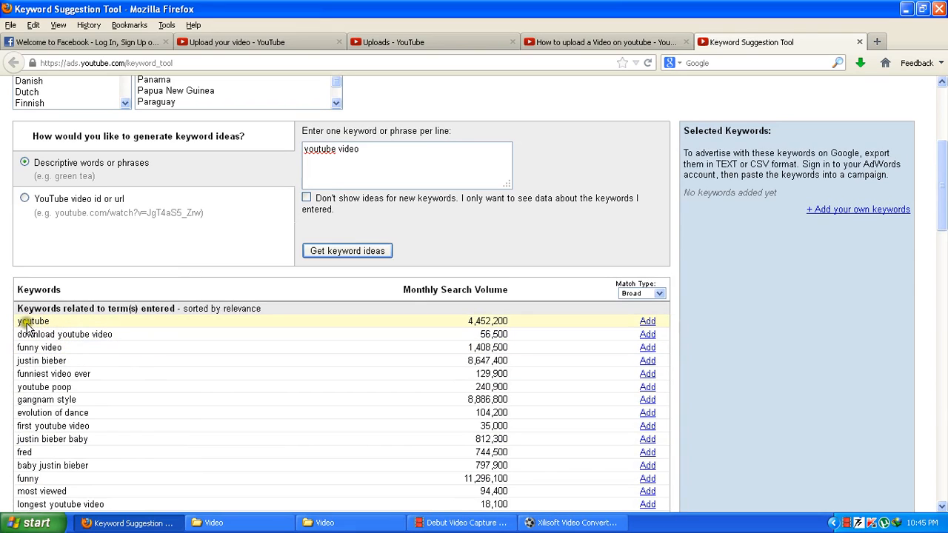
{"action": "mouse_move", "coordinate": [71, 348]}
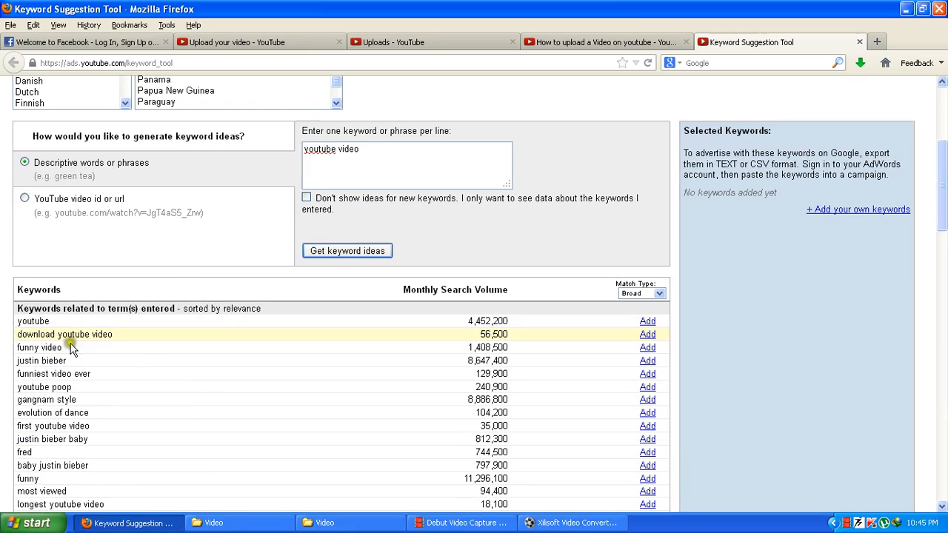
{"action": "mouse_move", "coordinate": [74, 364]}
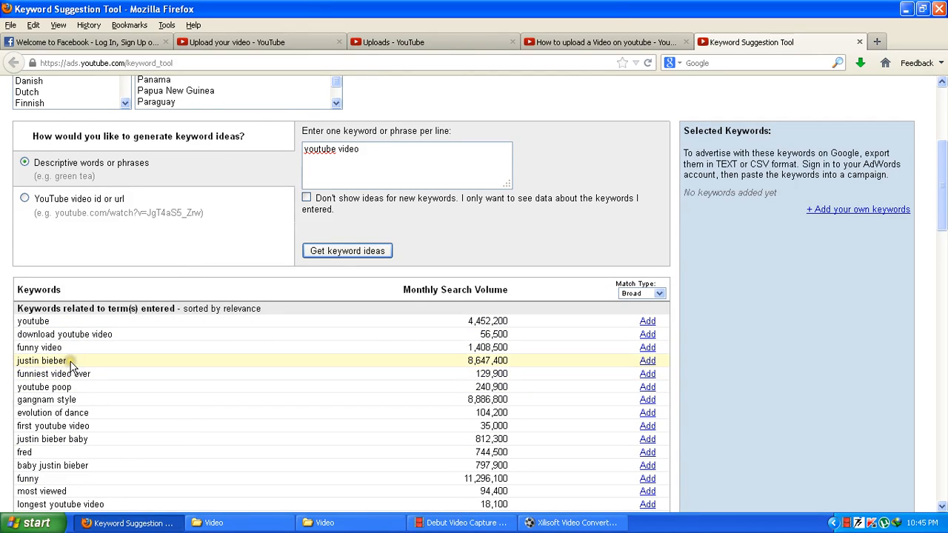
{"action": "mouse_move", "coordinate": [400, 161]}
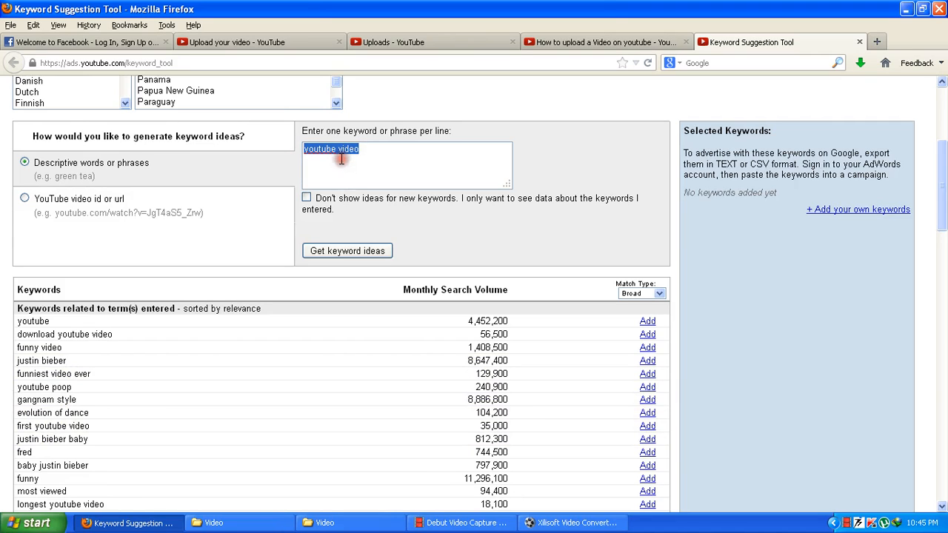
Step: Replace the phrase with 'funny', get keyword ideas and scroll through the results
{"action": "type", "text": "funy"}
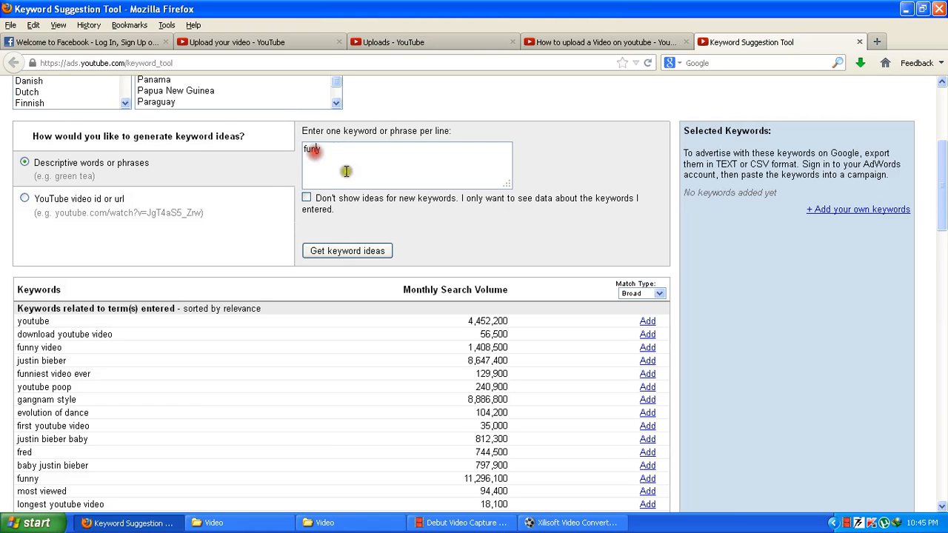
{"action": "left_click", "coordinate": [347, 250]}
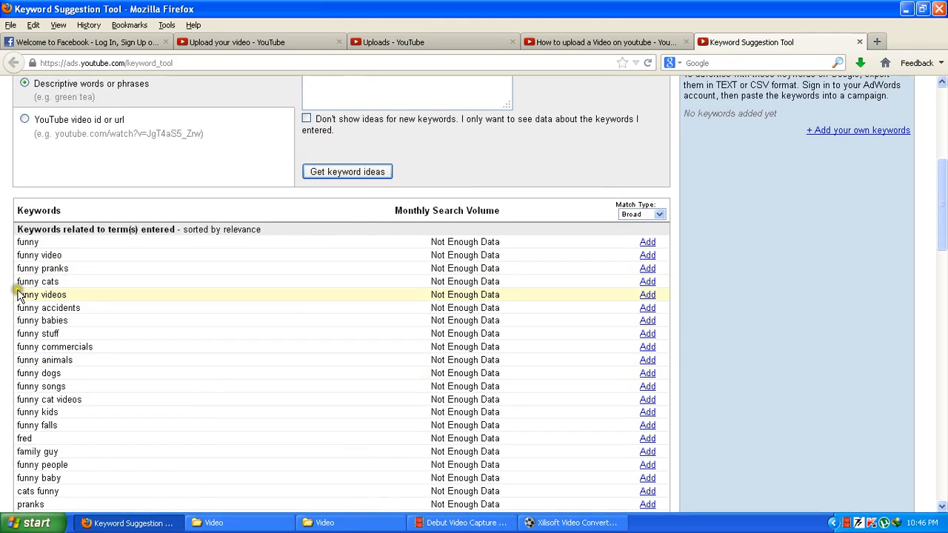
{"action": "scroll", "scroll_direction": "down", "scroll_amount": 3}
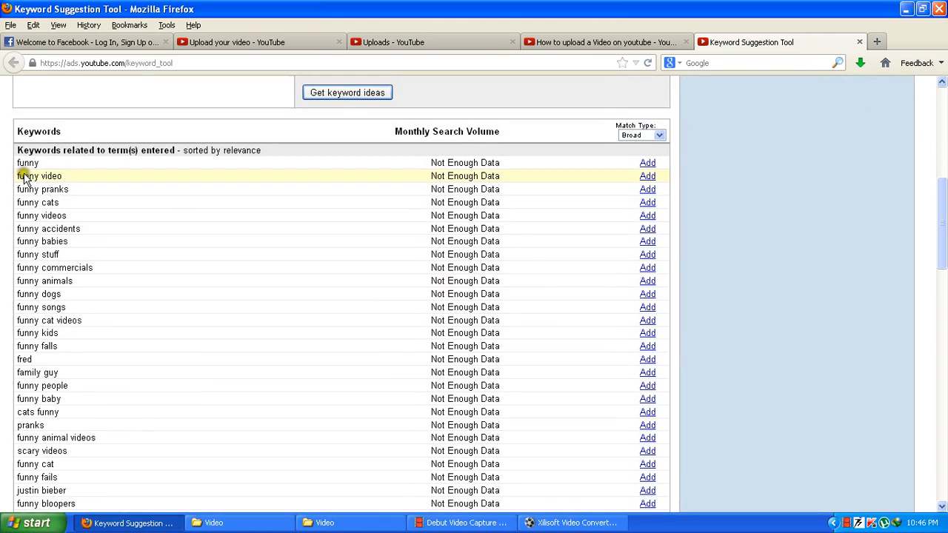
{"action": "mouse_move", "coordinate": [42, 189]}
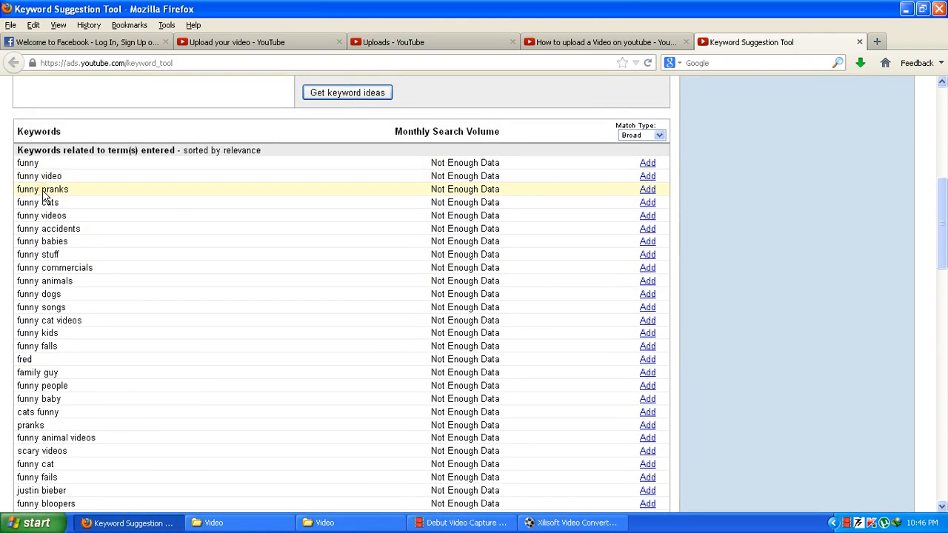
{"action": "mouse_move", "coordinate": [63, 239]}
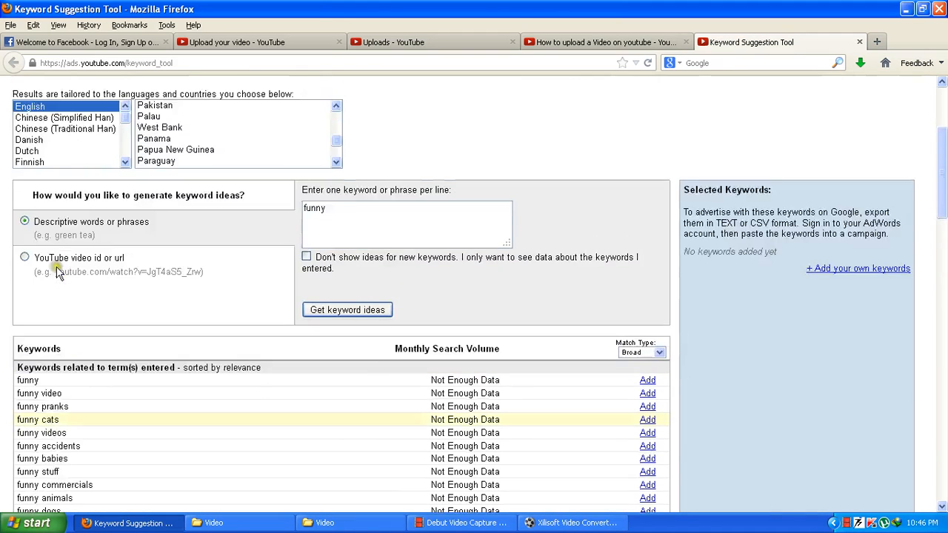
{"action": "scroll", "scroll_direction": "down", "scroll_amount": 3}
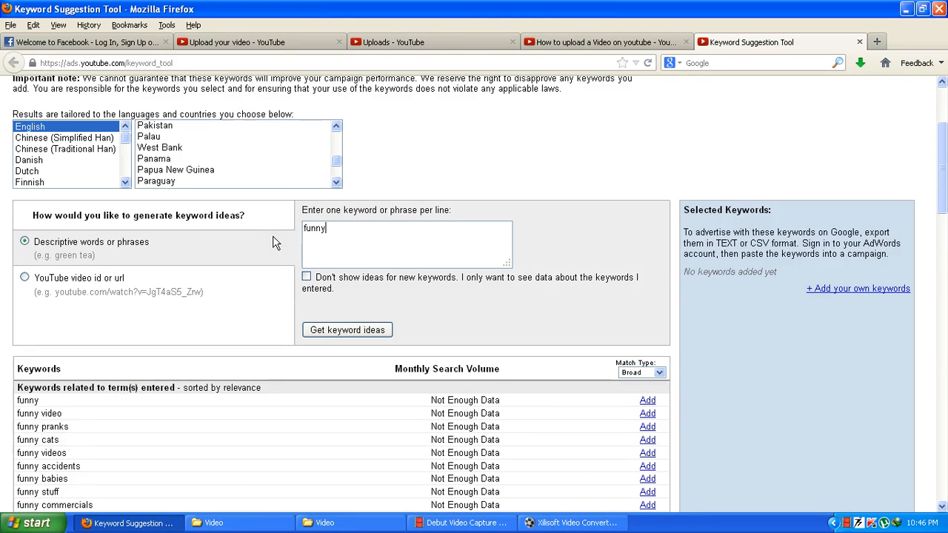
Step: Rerun the ideas for 'funny' and highlight its 11,296,100 monthly search volume
{"action": "left_click", "coordinate": [347, 329]}
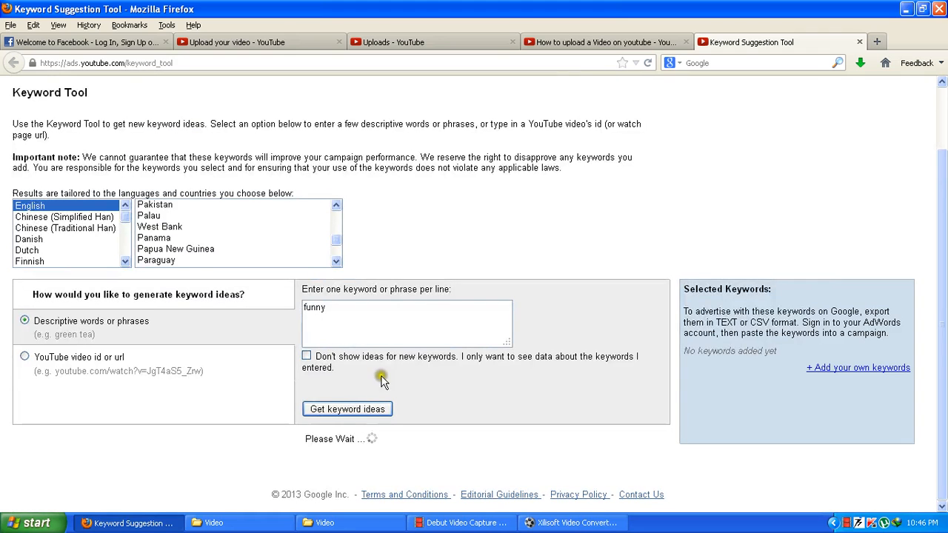
{"action": "left_click", "coordinate": [347, 409]}
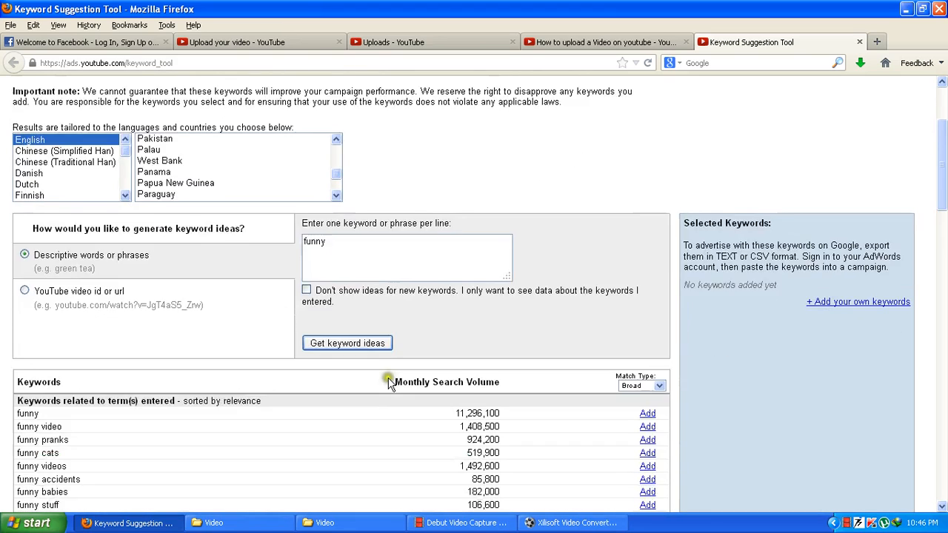
{"action": "scroll", "scroll_direction": "down", "scroll_amount": 3}
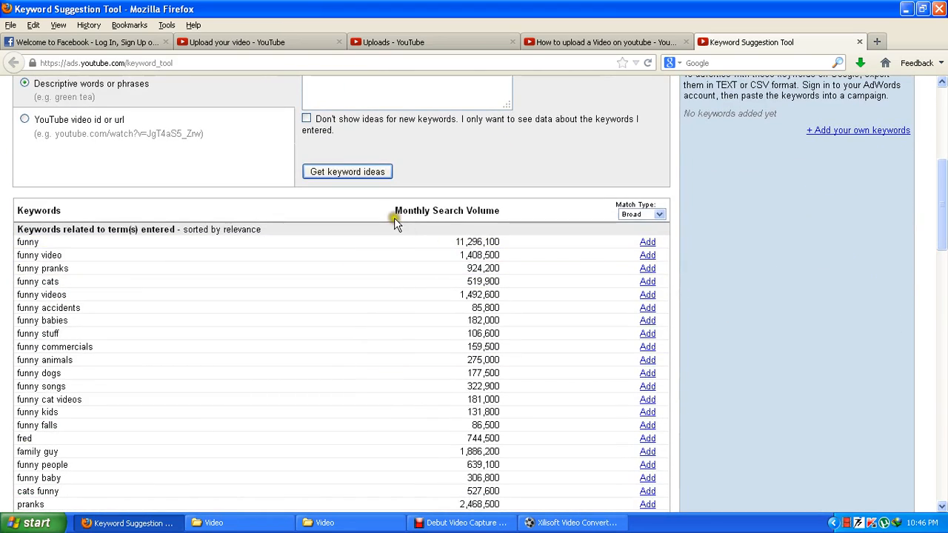
{"action": "double_click", "coordinate": [477, 241]}
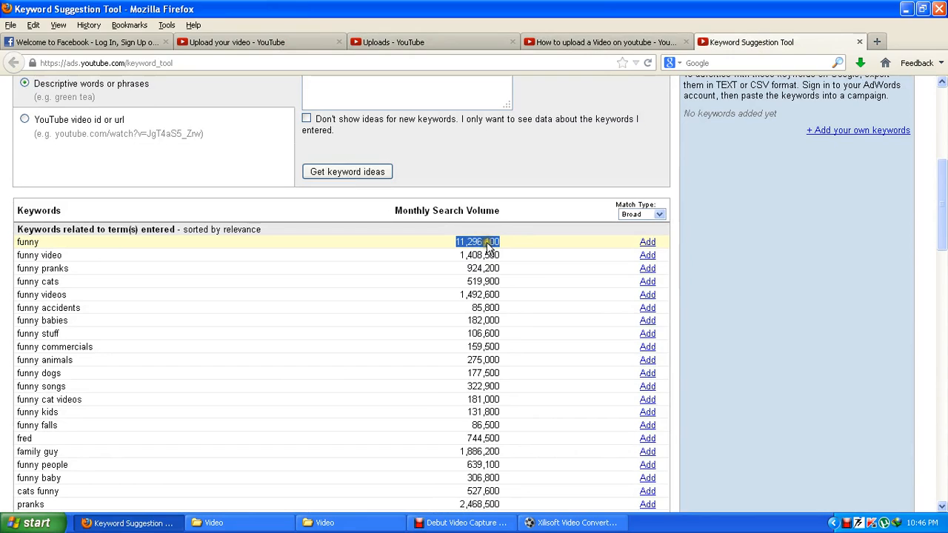
{"action": "mouse_move", "coordinate": [463, 251]}
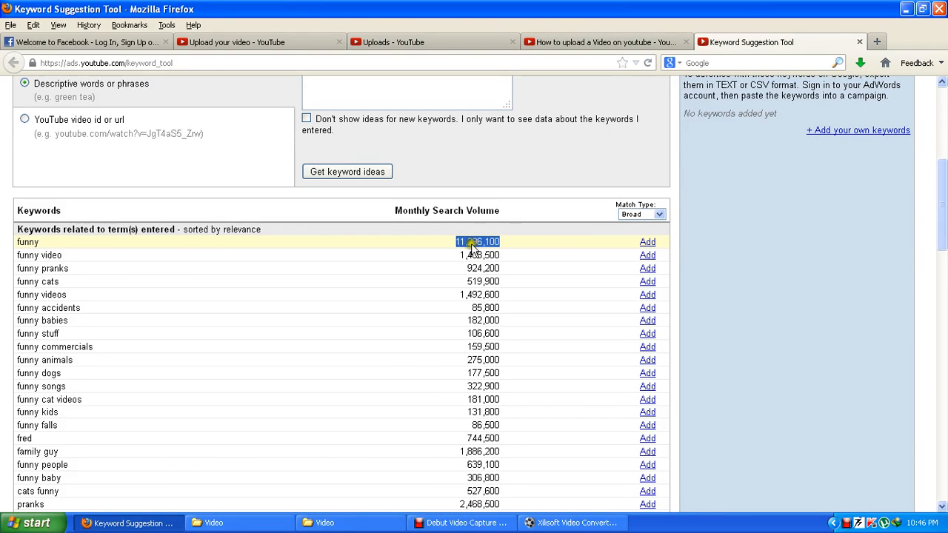
{"action": "mouse_move", "coordinate": [437, 260]}
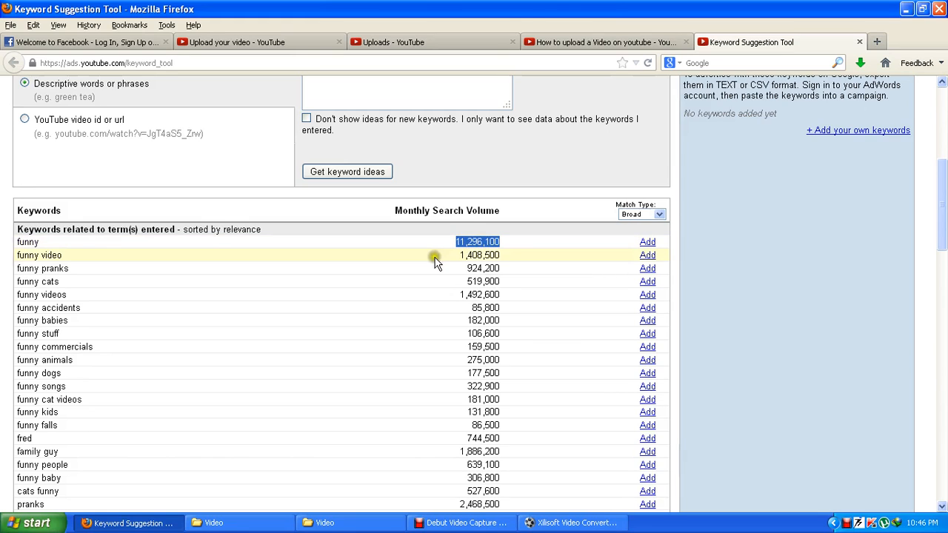
{"action": "mouse_move", "coordinate": [22, 242]}
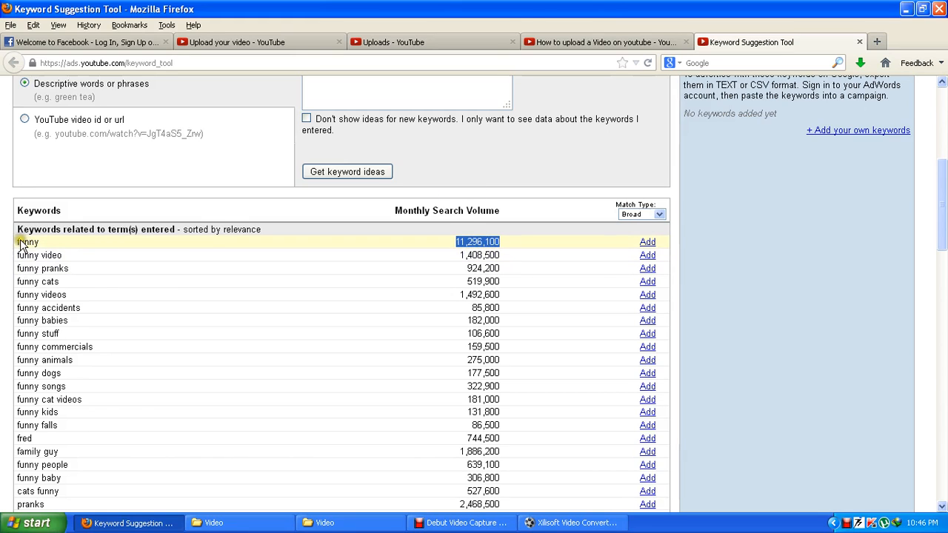
Step: Highlight the keyword 'funny video' with 1,408,500 searches and scroll back to the top
{"action": "scroll", "scroll_direction": "down", "scroll_amount": 3}
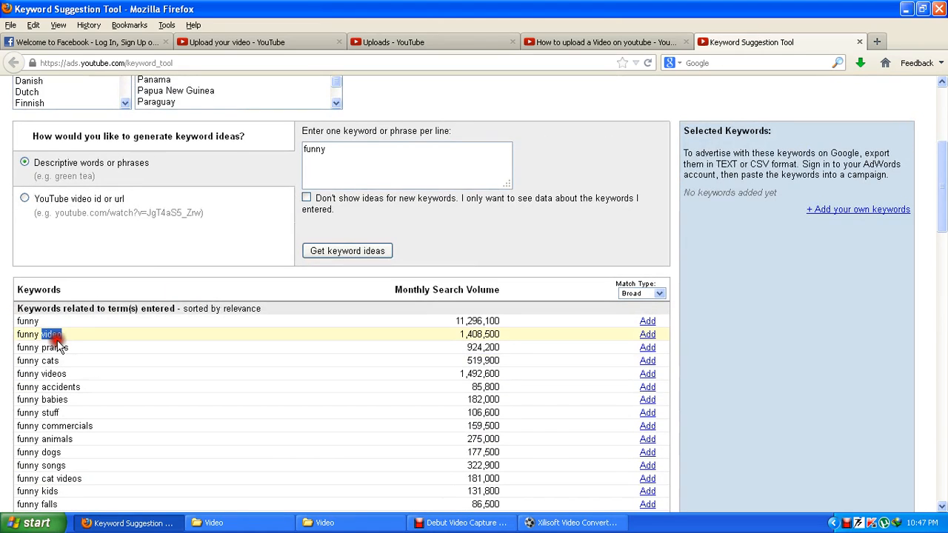
{"action": "double_click", "coordinate": [41, 334]}
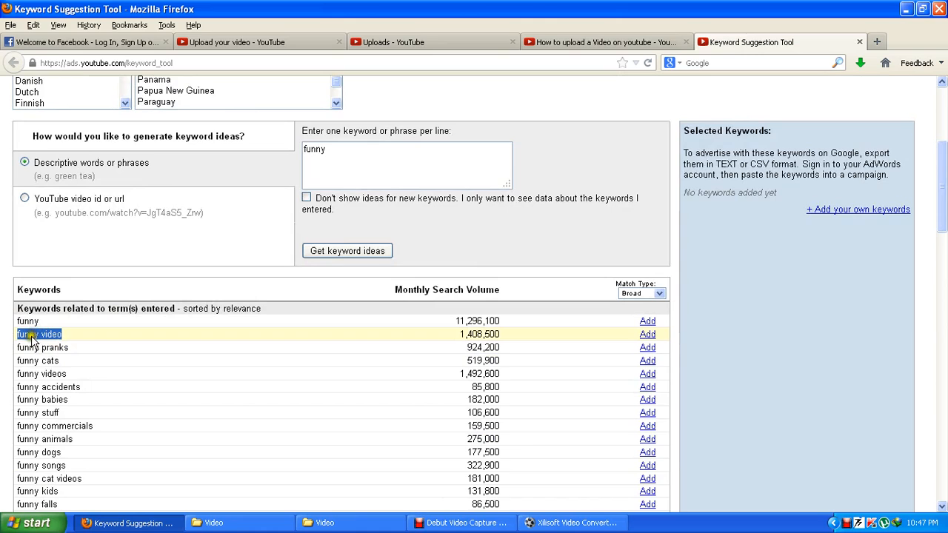
{"action": "mouse_move", "coordinate": [52, 380]}
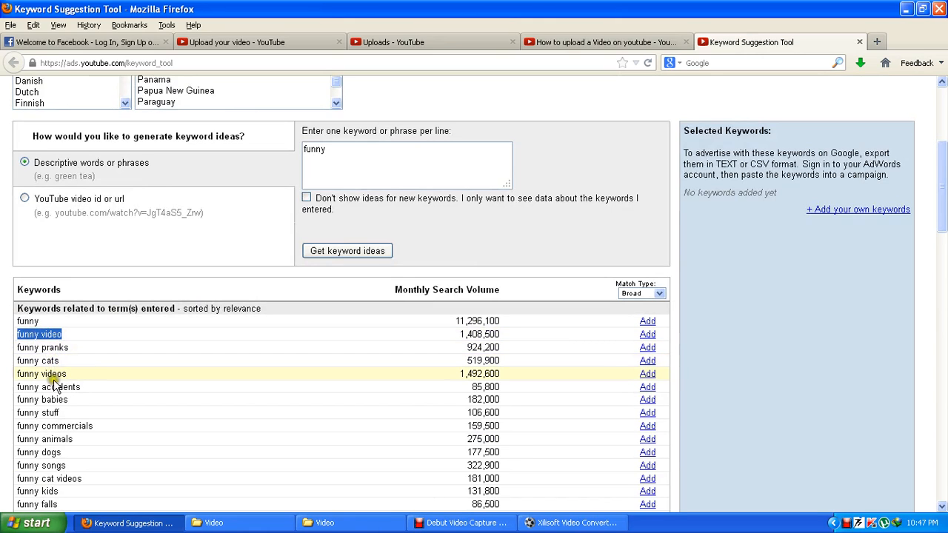
{"action": "scroll", "scroll_direction": "down", "scroll_amount": 3}
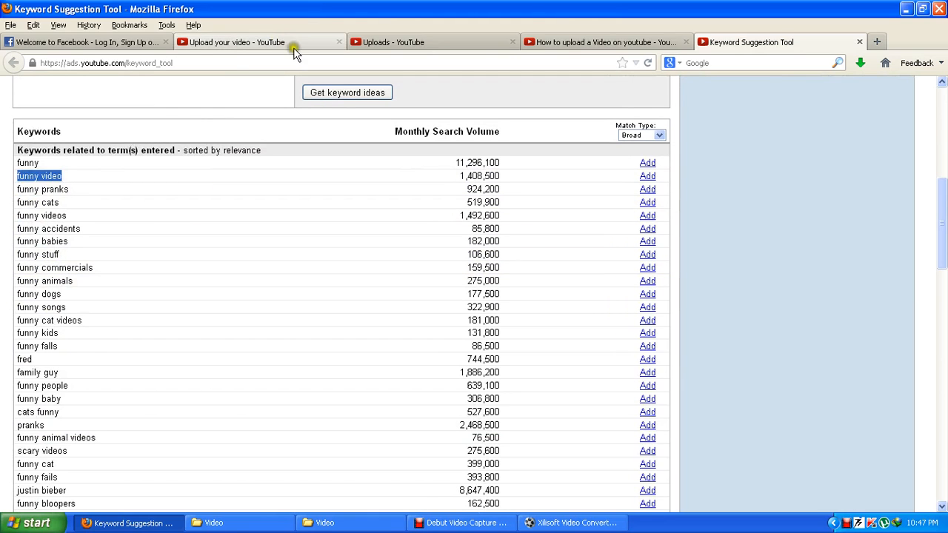
{"action": "mouse_move", "coordinate": [431, 261]}
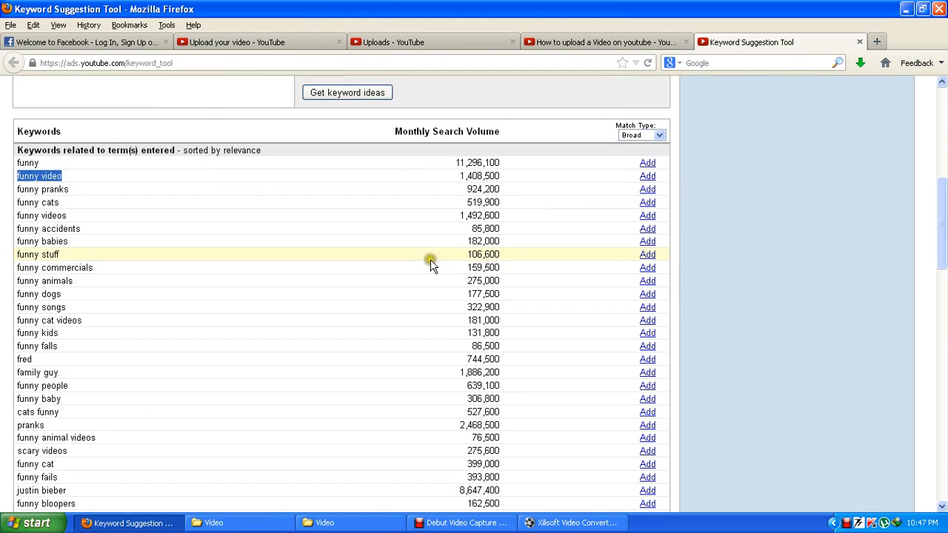
{"action": "scroll", "scroll_direction": "up", "scroll_amount": 3}
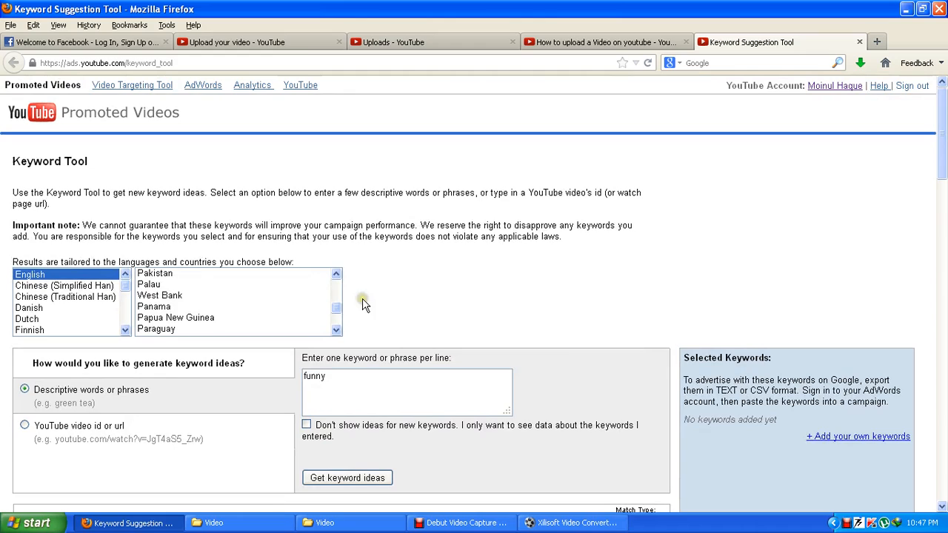
Step: Clear 'funny' from the keyword box and switch to the YouTube search results tab
{"action": "double_click", "coordinate": [314, 375]}
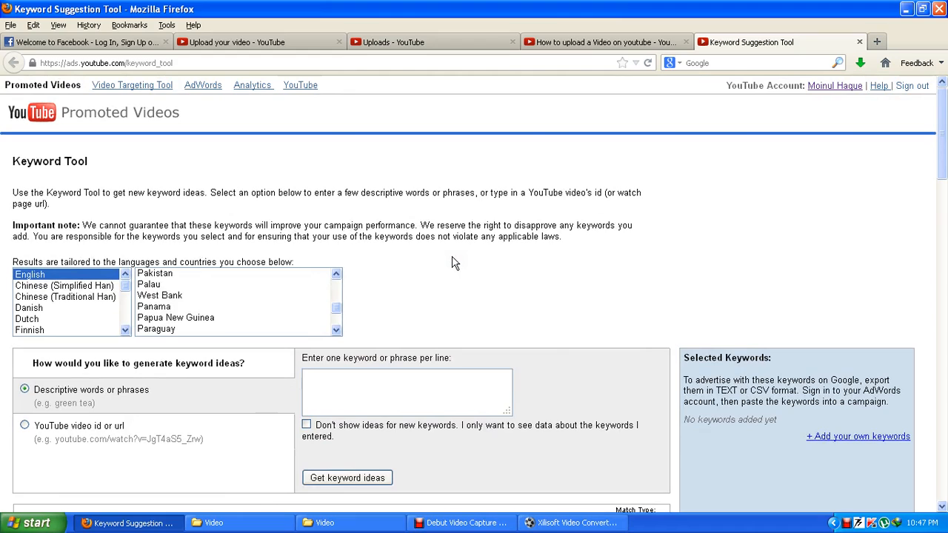
{"action": "mouse_move", "coordinate": [567, 114]}
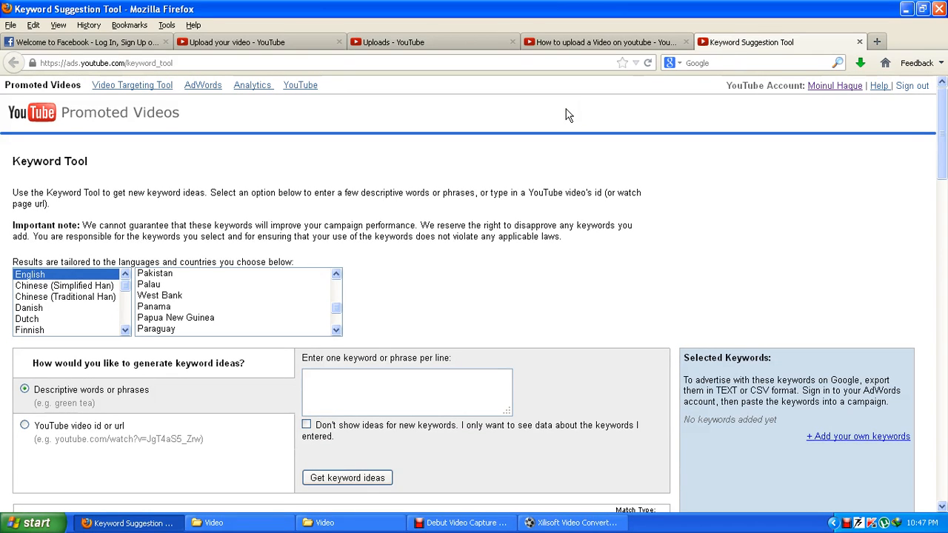
{"action": "left_click", "coordinate": [605, 42]}
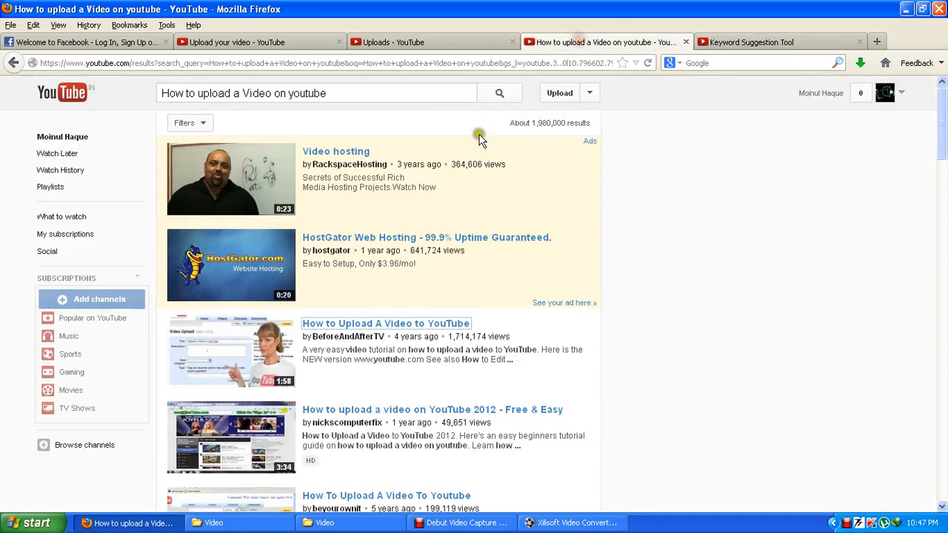
{"action": "left_click", "coordinate": [778, 41]}
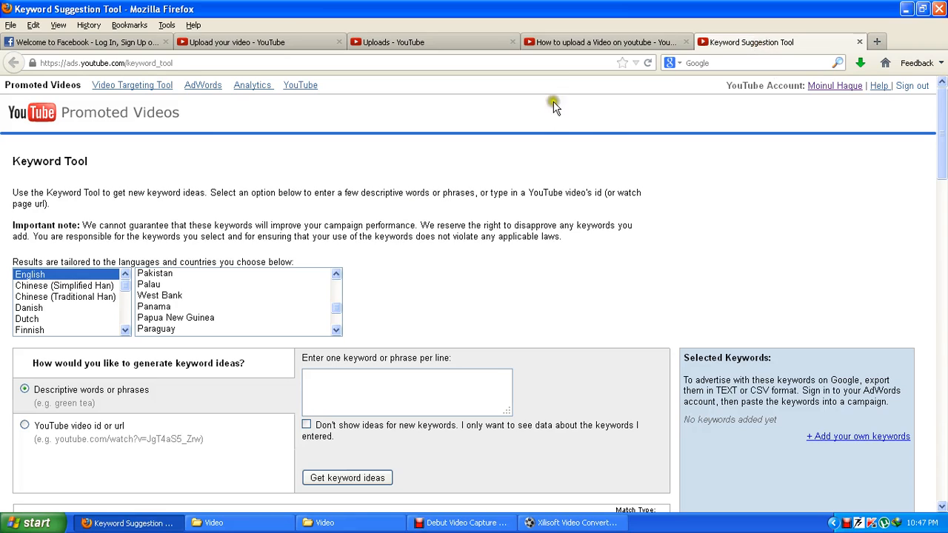
{"action": "left_click", "coordinate": [603, 41]}
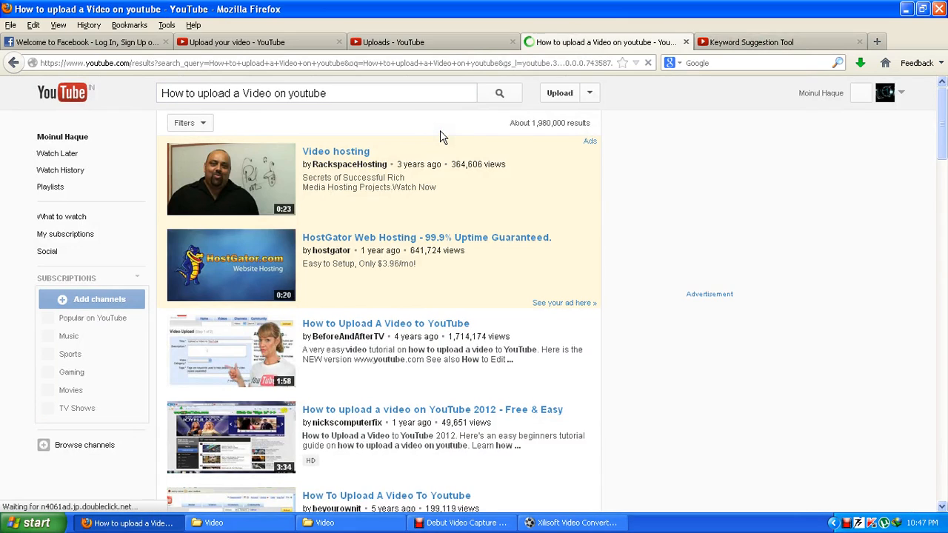
Step: Find the top upload tutorial with 1,714,174 views in the search results
{"action": "scroll", "scroll_direction": "down", "scroll_amount": 3}
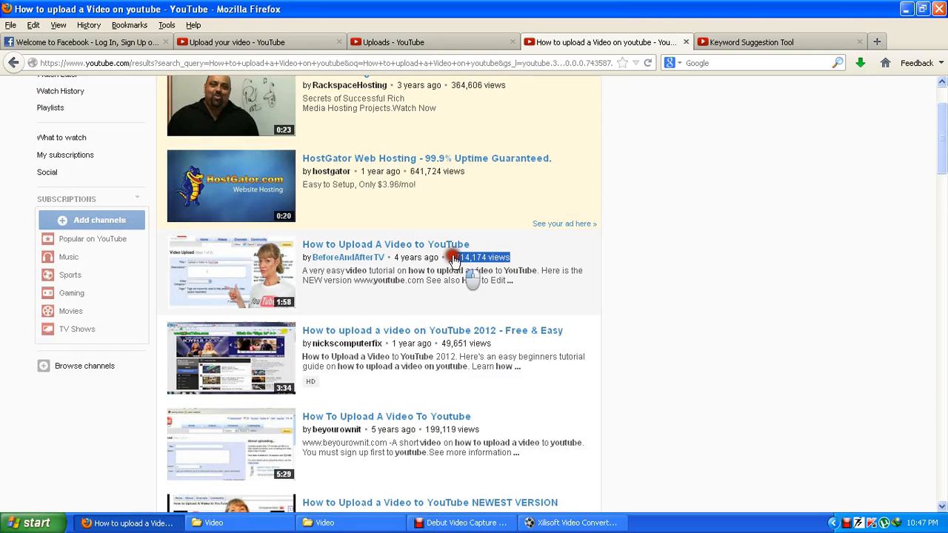
{"action": "left_click", "coordinate": [385, 244]}
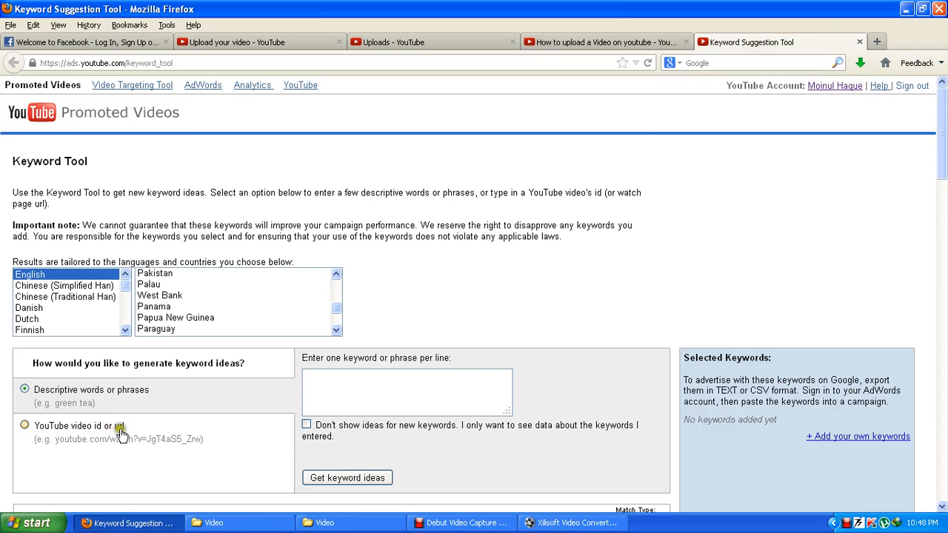
{"action": "left_click", "coordinate": [25, 425]}
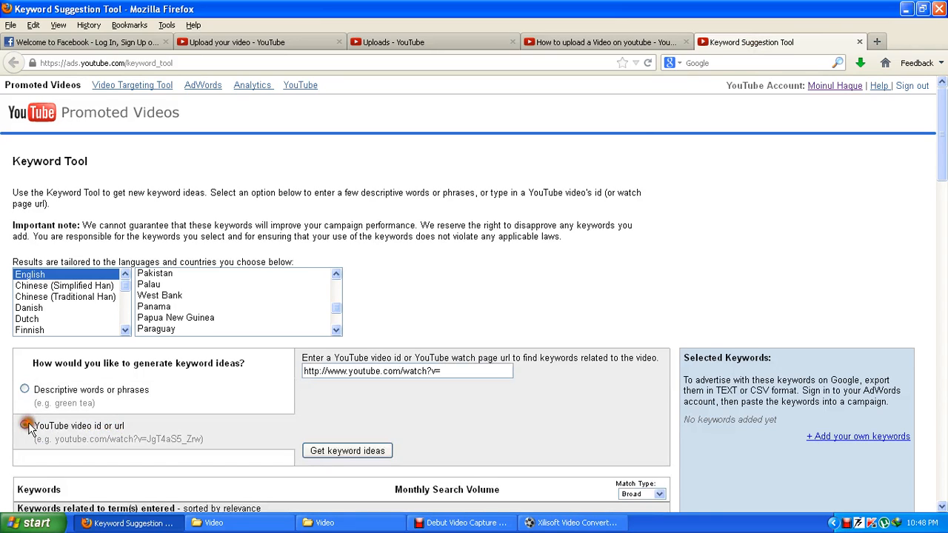
{"action": "left_click", "coordinate": [24, 425]}
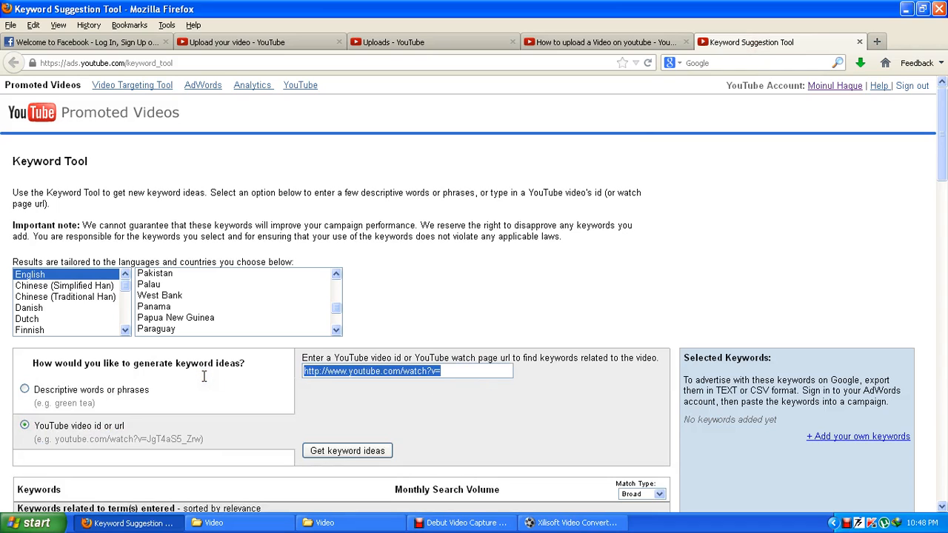
{"action": "type", "text": "https://www.youtube.com/watch?v=9w-gQAwS2uc"}
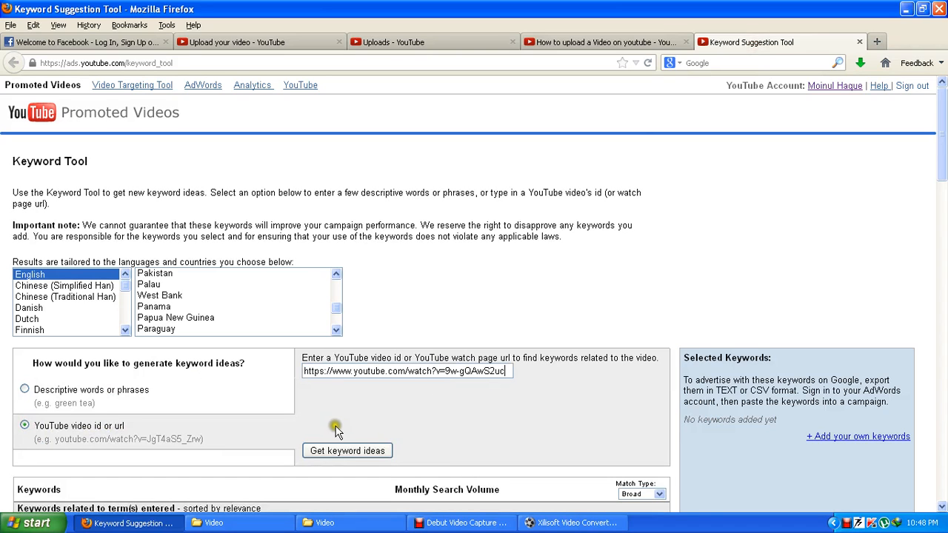
Step: Glance at the uploads list, then get keyword ideas for the entered video address
{"action": "left_click", "coordinate": [432, 42]}
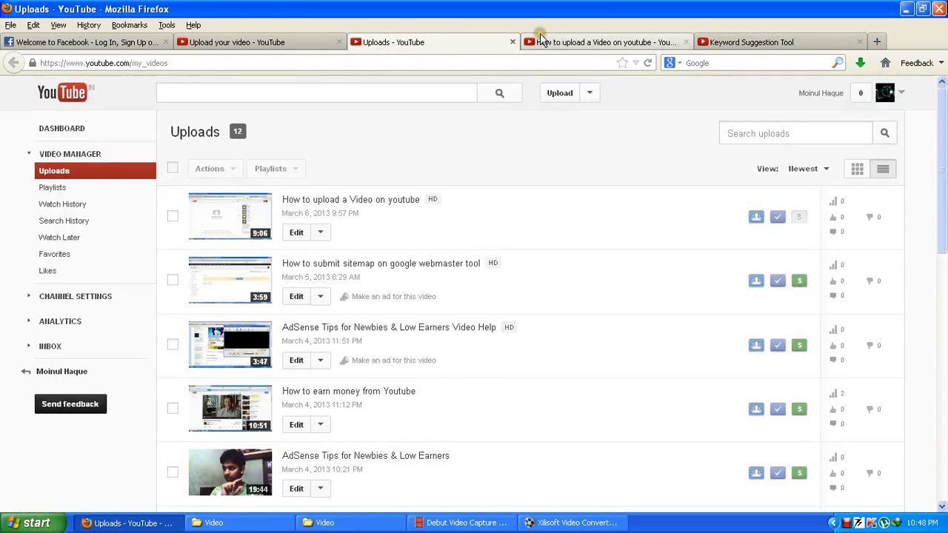
{"action": "left_click", "coordinate": [778, 42]}
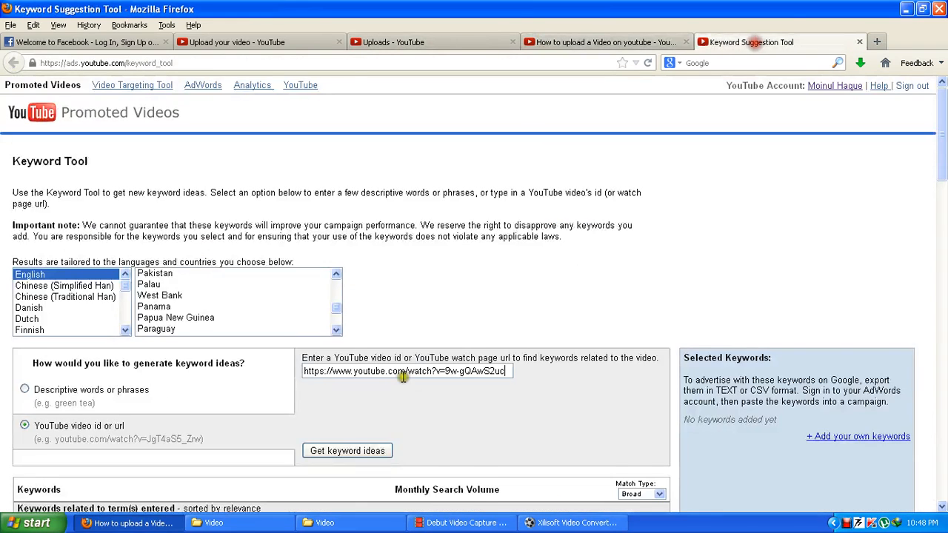
{"action": "left_click", "coordinate": [346, 450]}
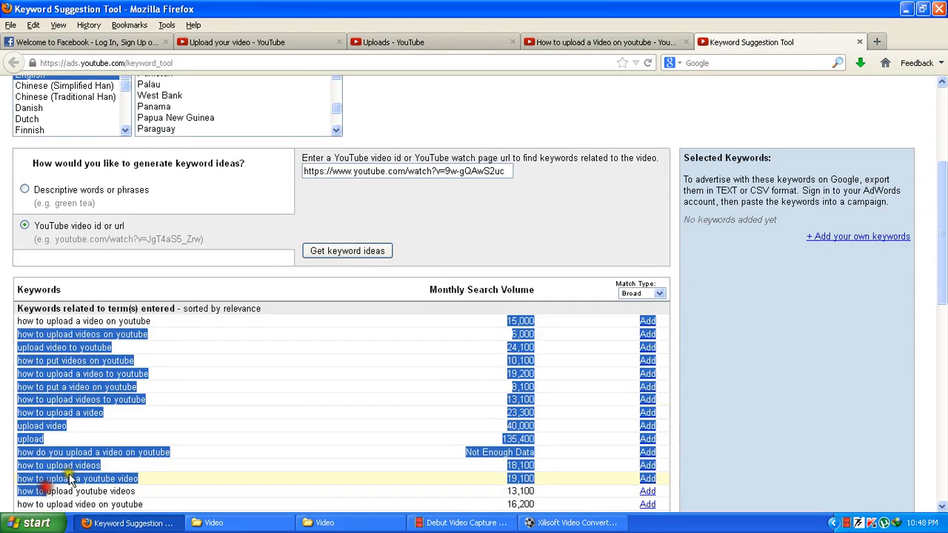
Step: Copy suggested phrases such as 'how to upload videos on youtube' into the upload's Tags field
{"action": "left_click", "coordinate": [603, 42]}
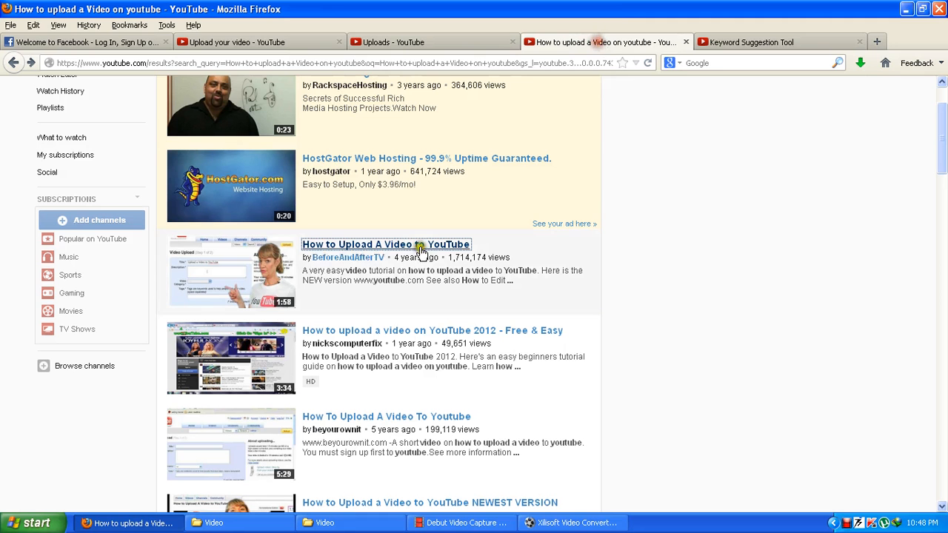
{"action": "left_click", "coordinate": [778, 42]}
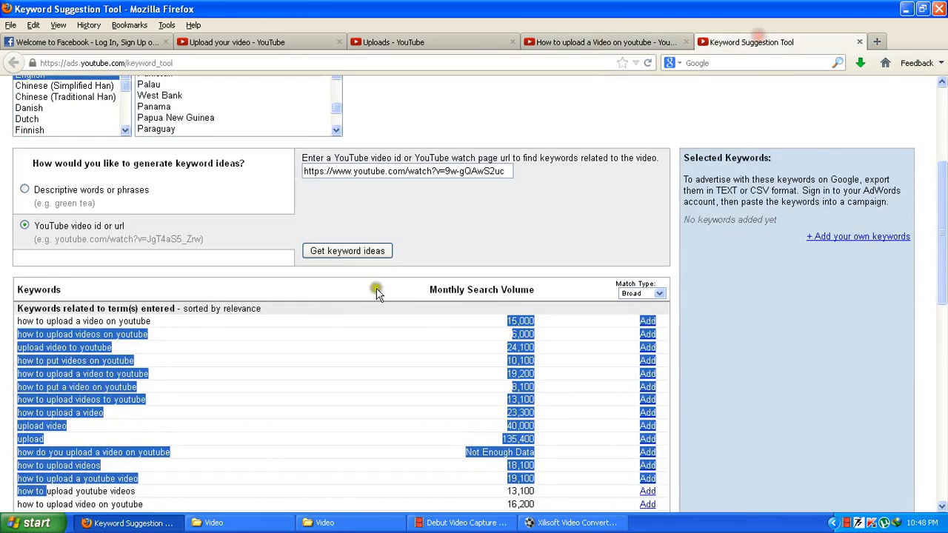
{"action": "left_click", "coordinate": [75, 360]}
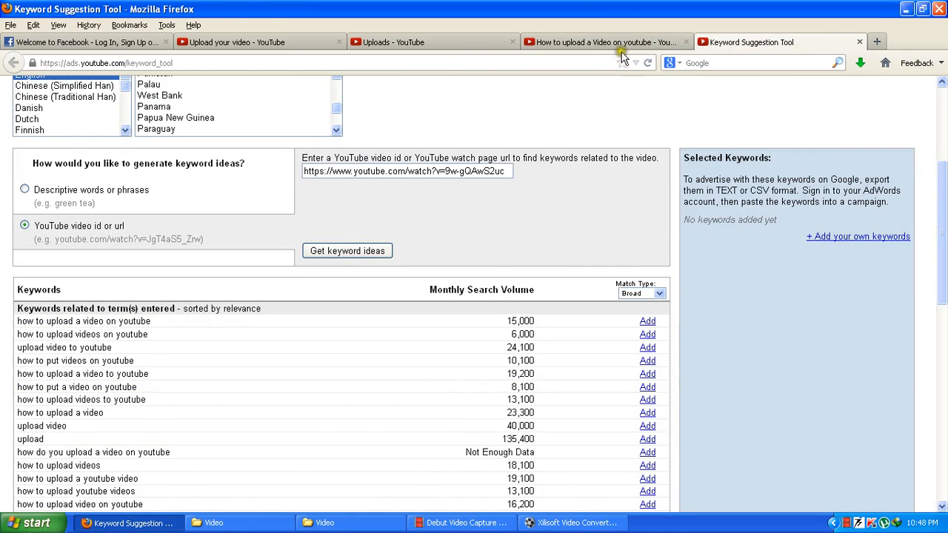
{"action": "left_click", "coordinate": [604, 41]}
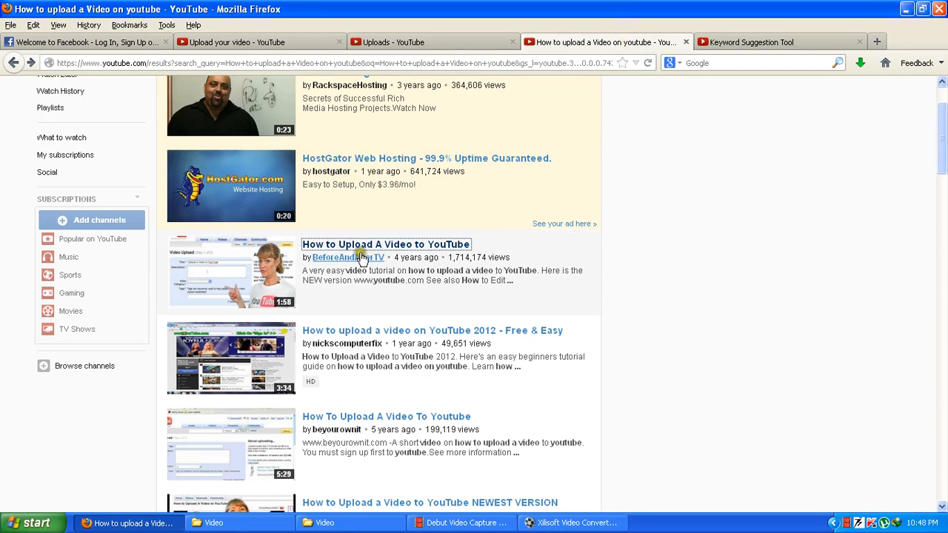
{"action": "left_click", "coordinate": [777, 41]}
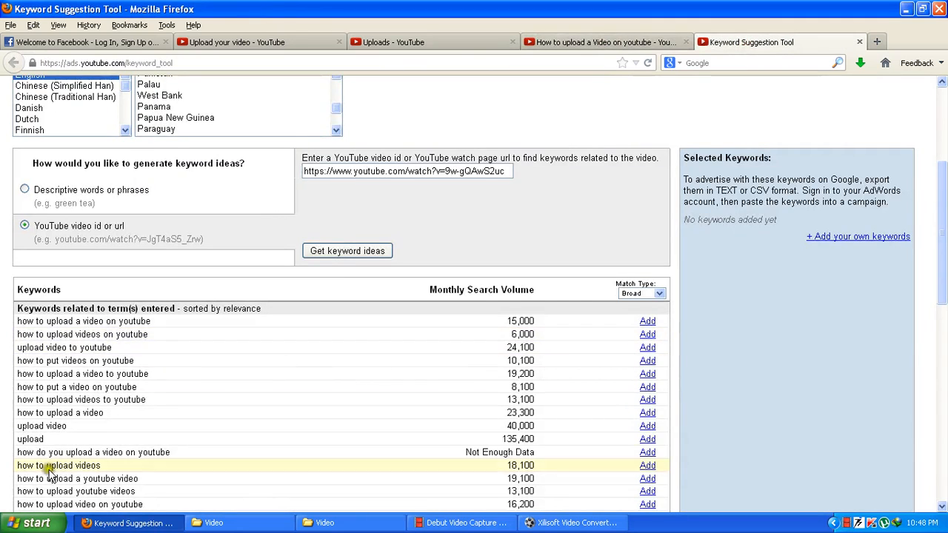
{"action": "scroll", "scroll_direction": "down", "scroll_amount": 3}
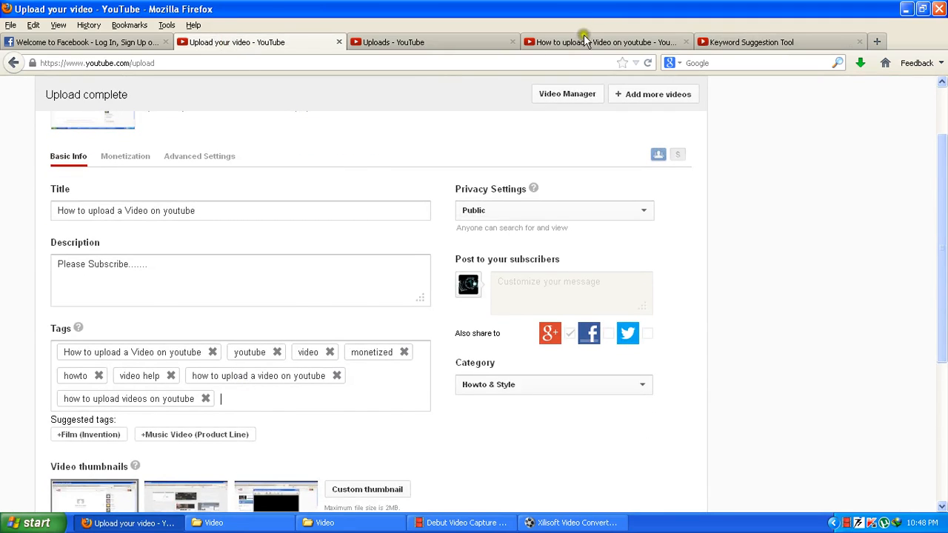
Step: Highlight the 15,000 monthly searches for 'how to upload a video on youtube', then bring up Debut Video Capture
{"action": "left_click", "coordinate": [777, 42]}
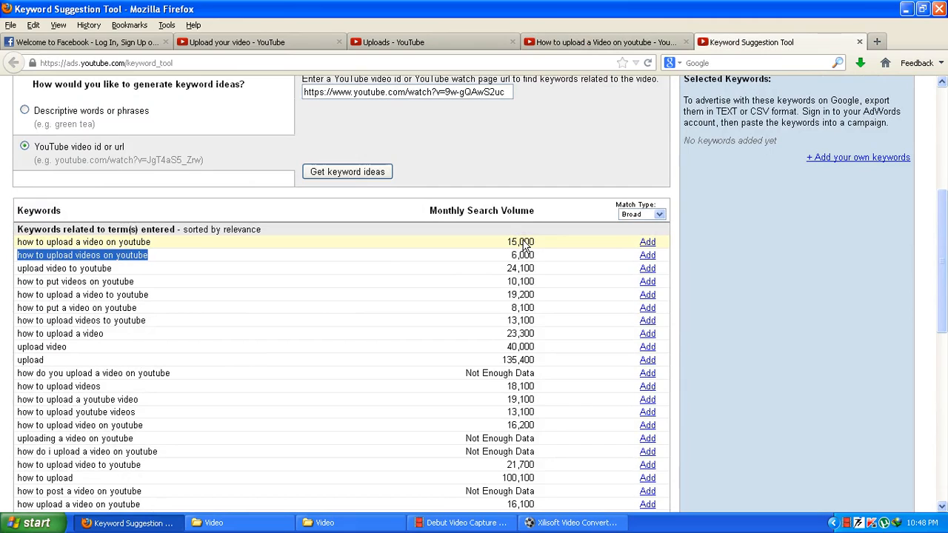
{"action": "mouse_move", "coordinate": [244, 268]}
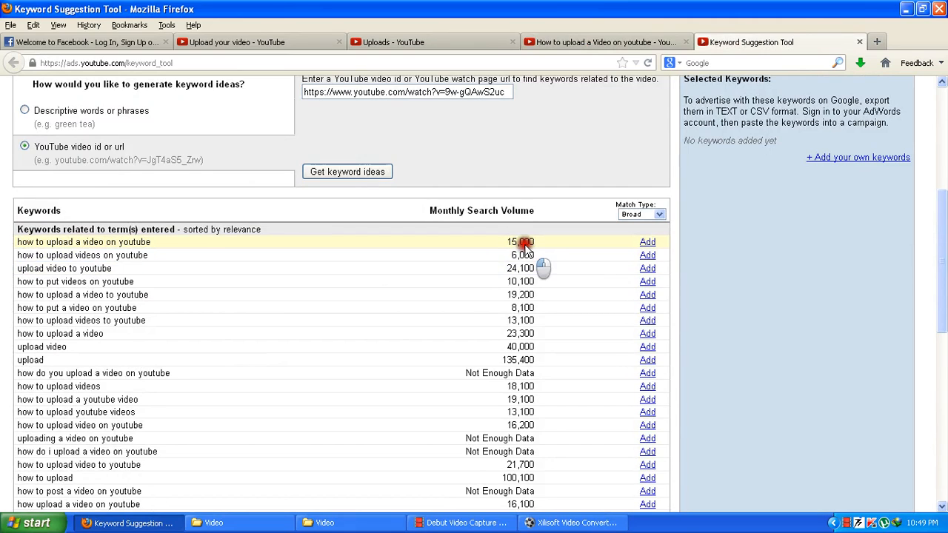
{"action": "double_click", "coordinate": [520, 242]}
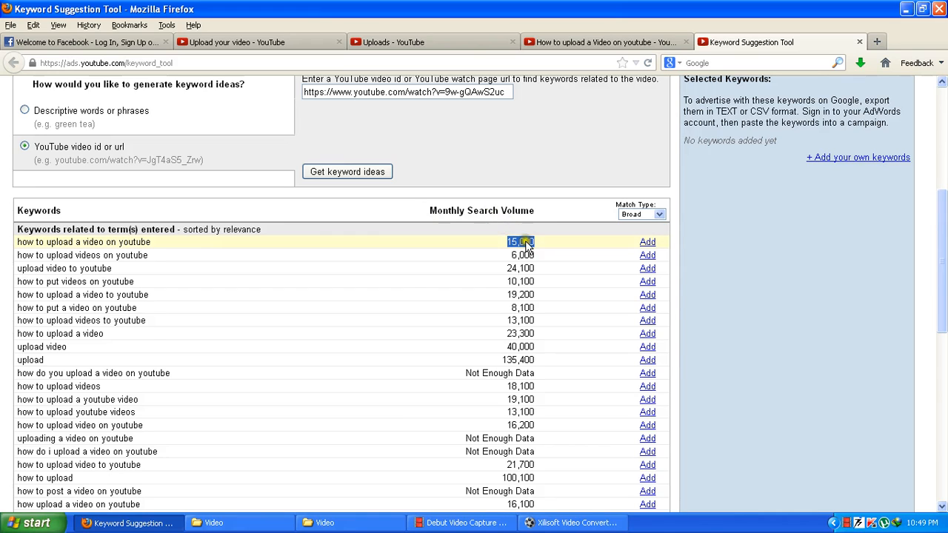
{"action": "double_click", "coordinate": [520, 241]}
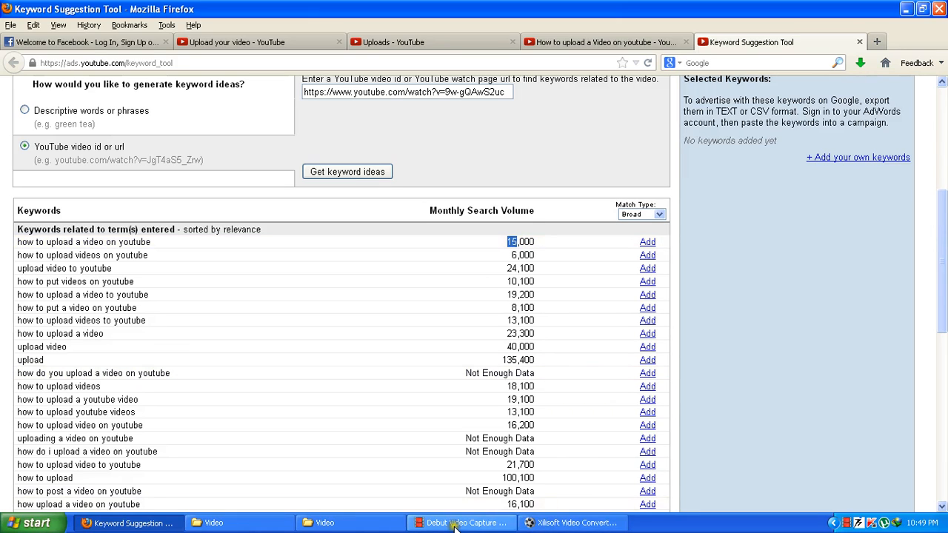
{"action": "left_click", "coordinate": [461, 523]}
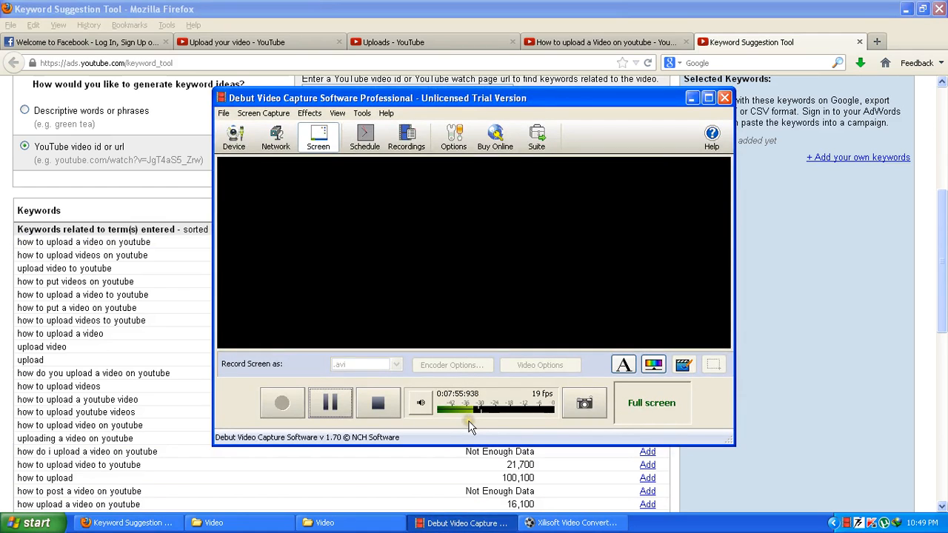